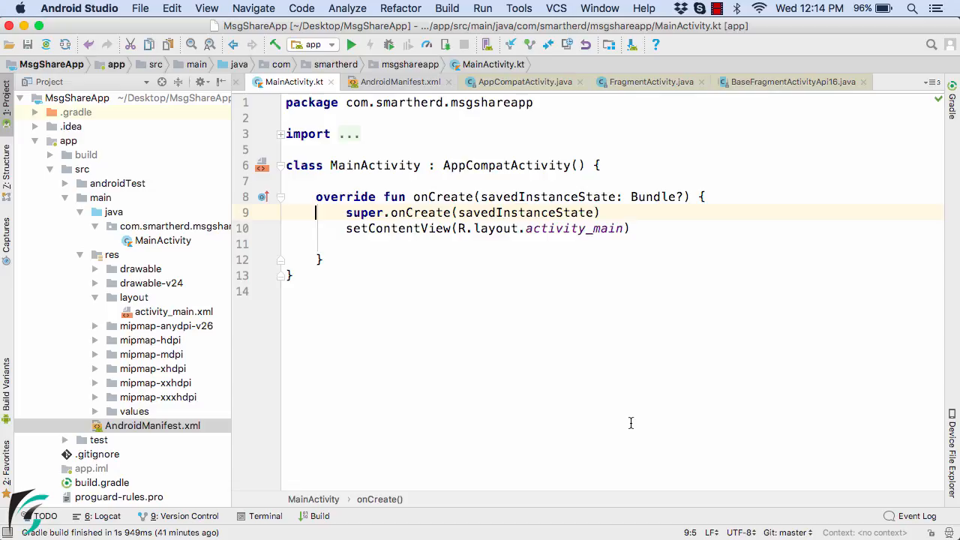
- Expand app/src/main/res/layout in the Project panel and open activity_main.xml in the designer
click(21, 99)
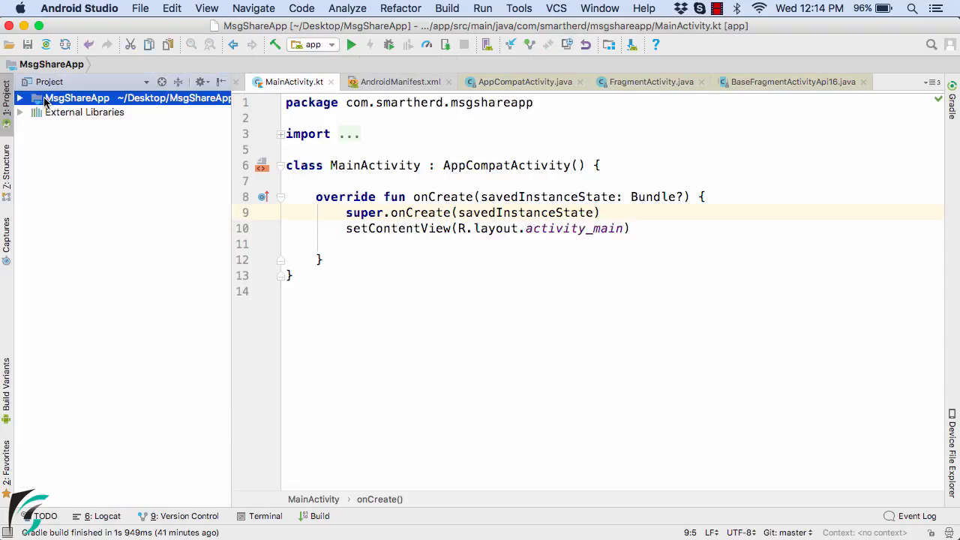
click(21, 97)
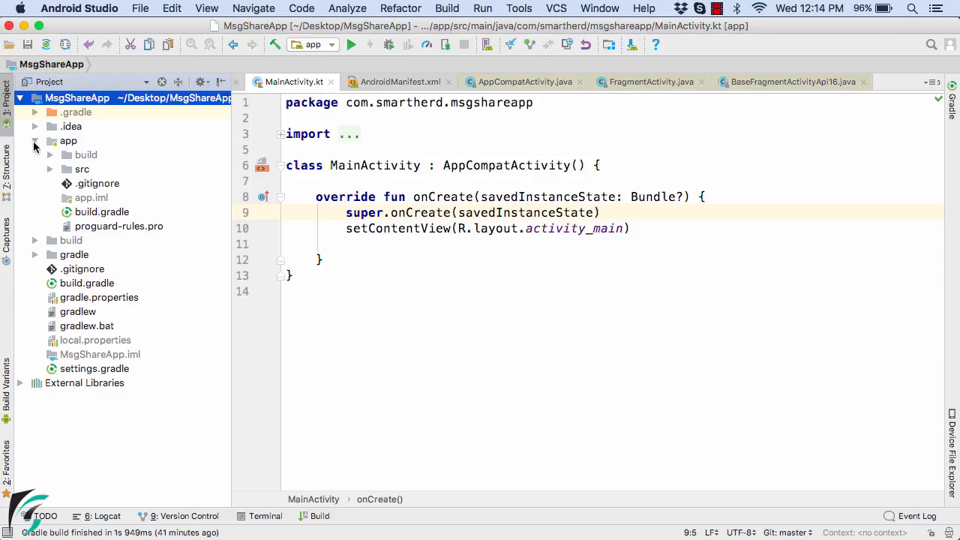
click(51, 168)
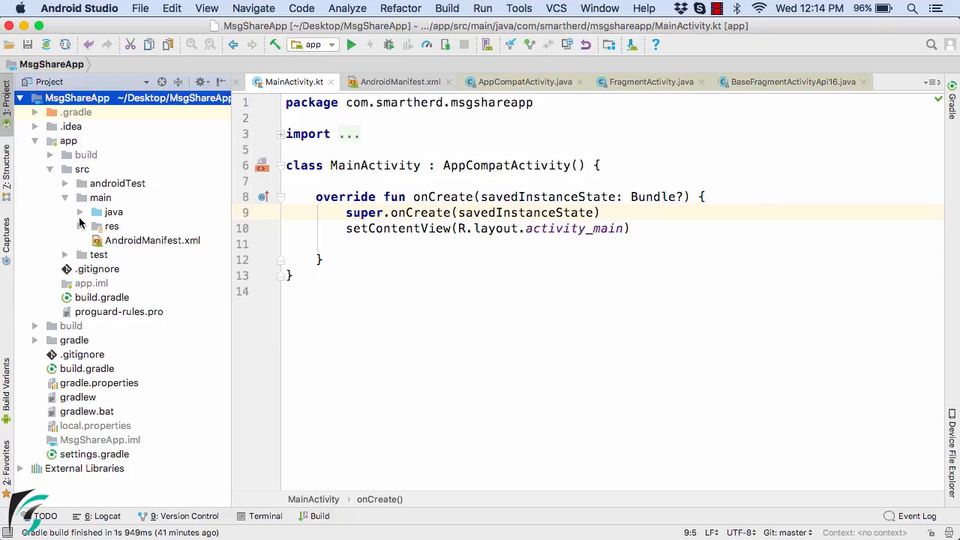
click(66, 211)
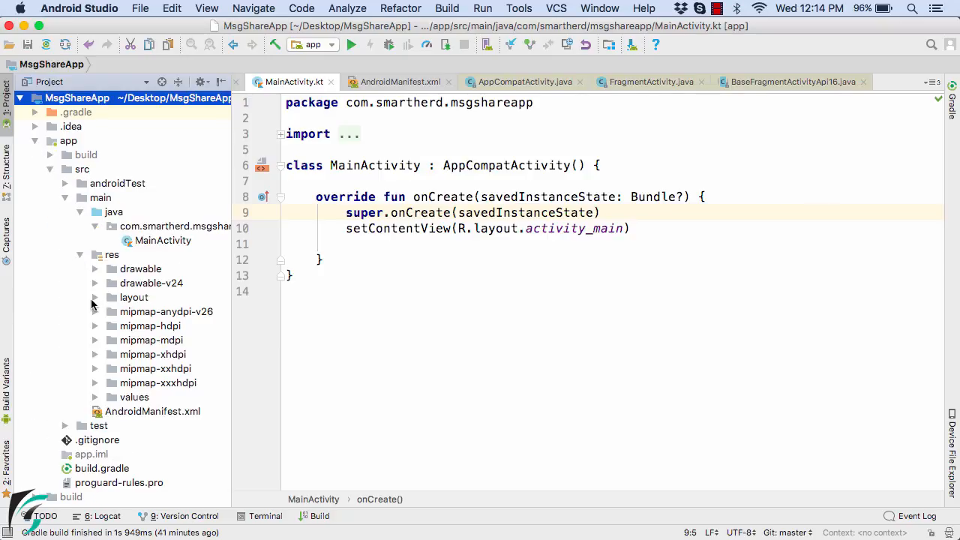
click(96, 297)
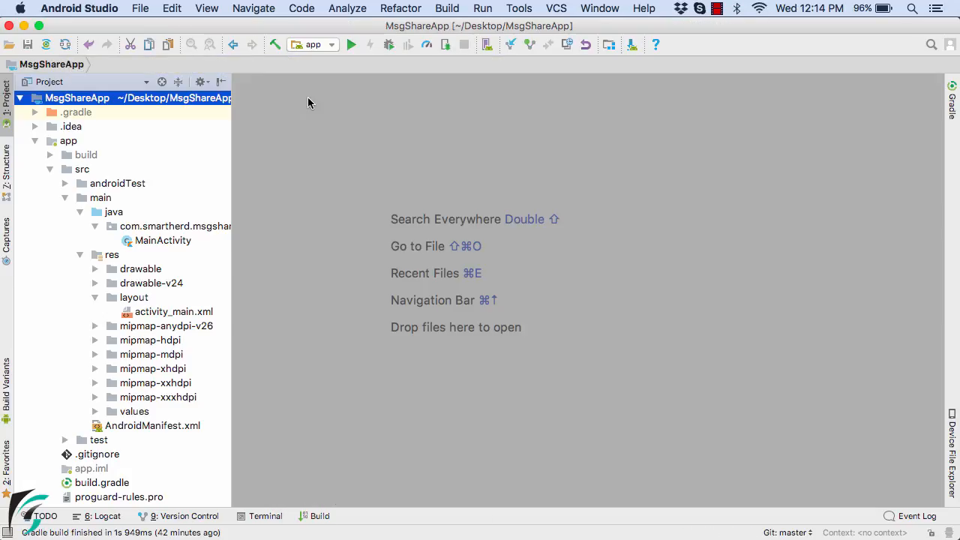
click(172, 311)
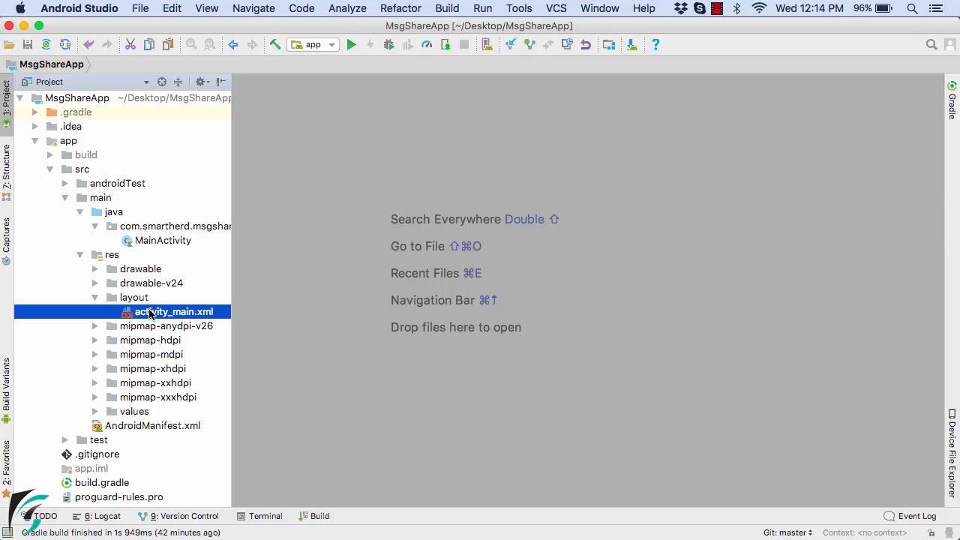
double_click(171, 311)
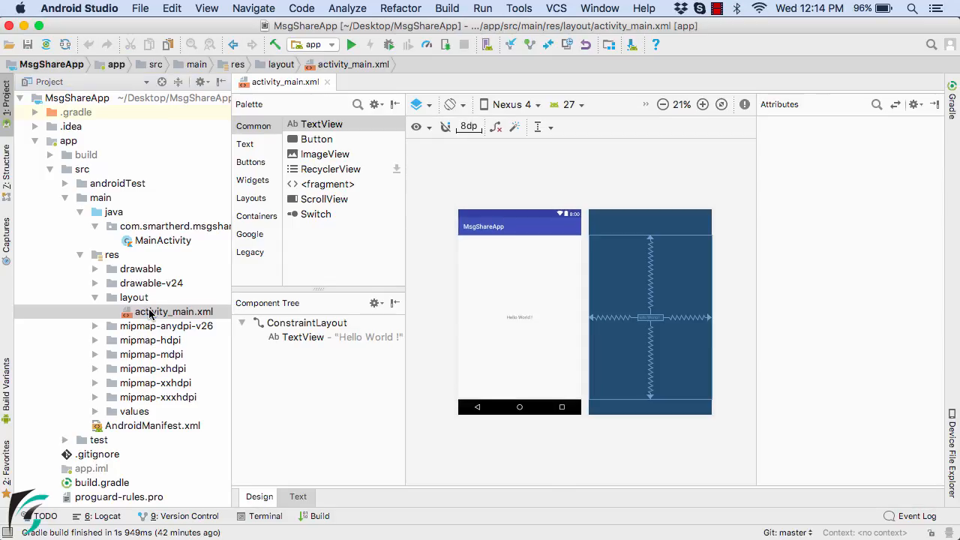
mouse_move(150, 315)
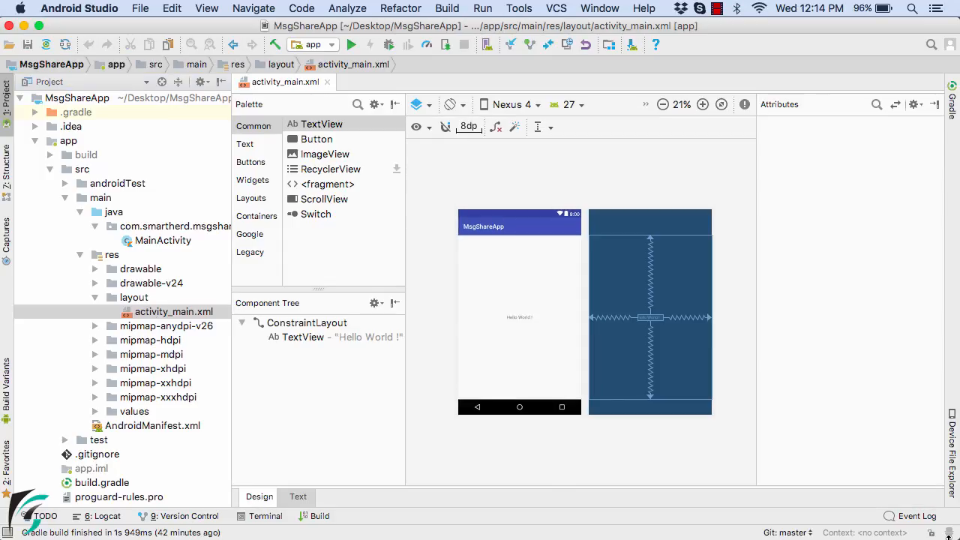
- From Git: master, create and check out a new branch named section_two_video_two
click(786, 533)
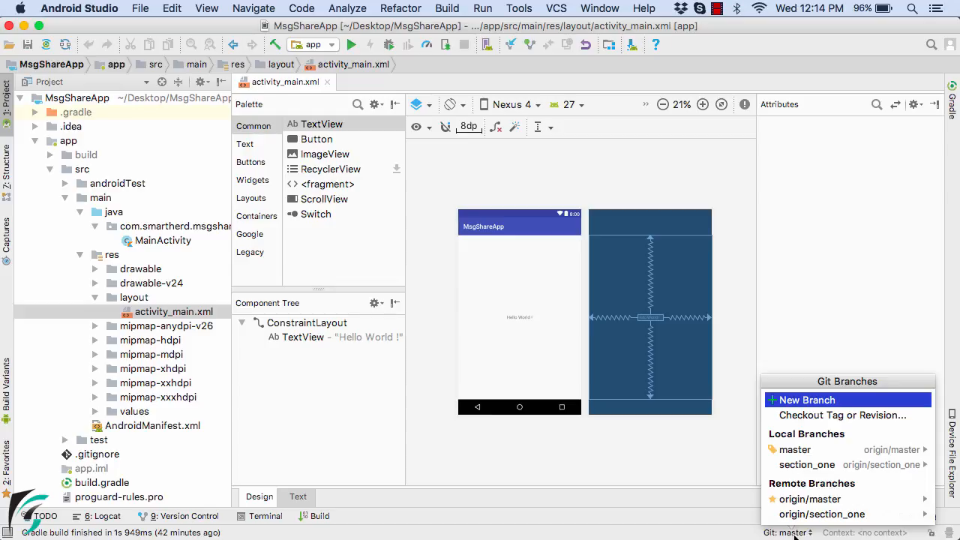
click(807, 399)
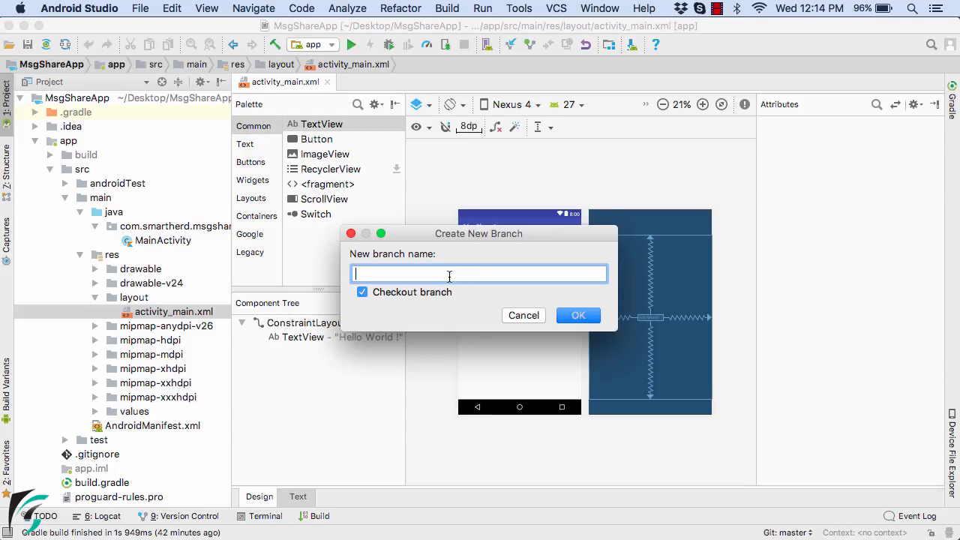
text(section_two_video_two)
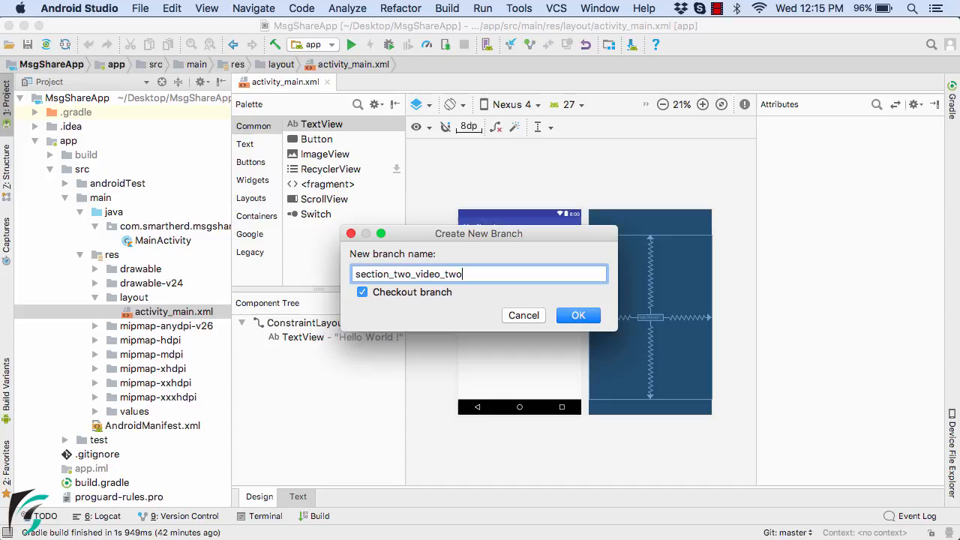
click(578, 315)
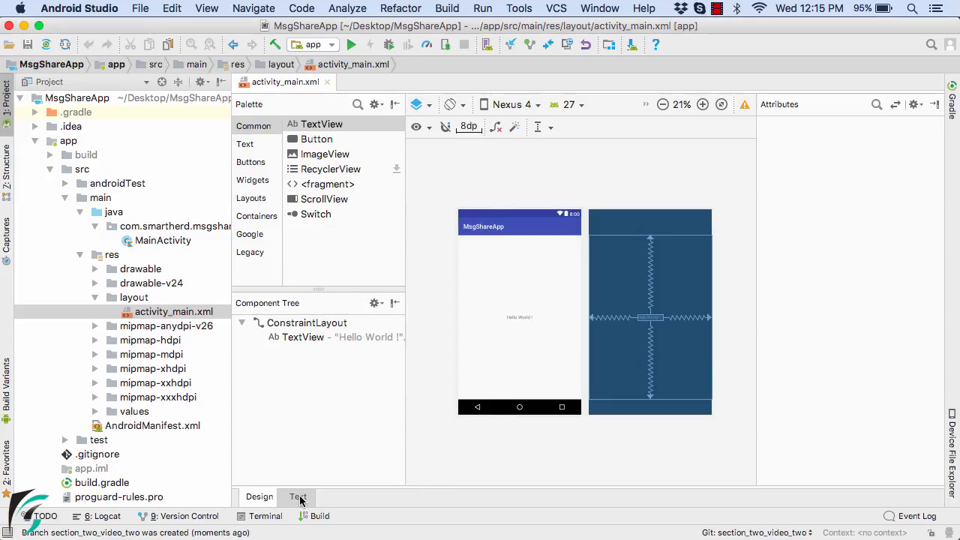
- In the XML source, rename the root ConstraintLayout tag to RelativeLayout
click(297, 497)
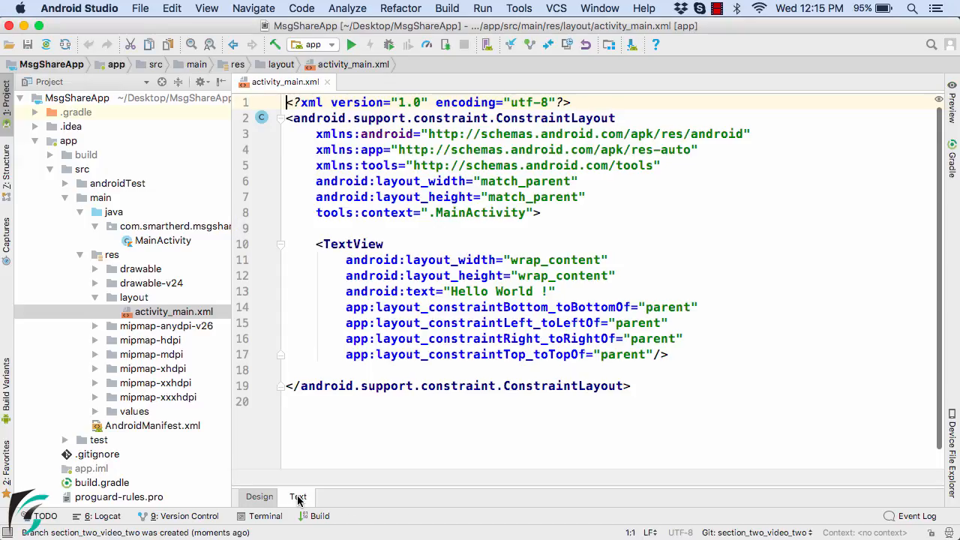
click(450, 354)
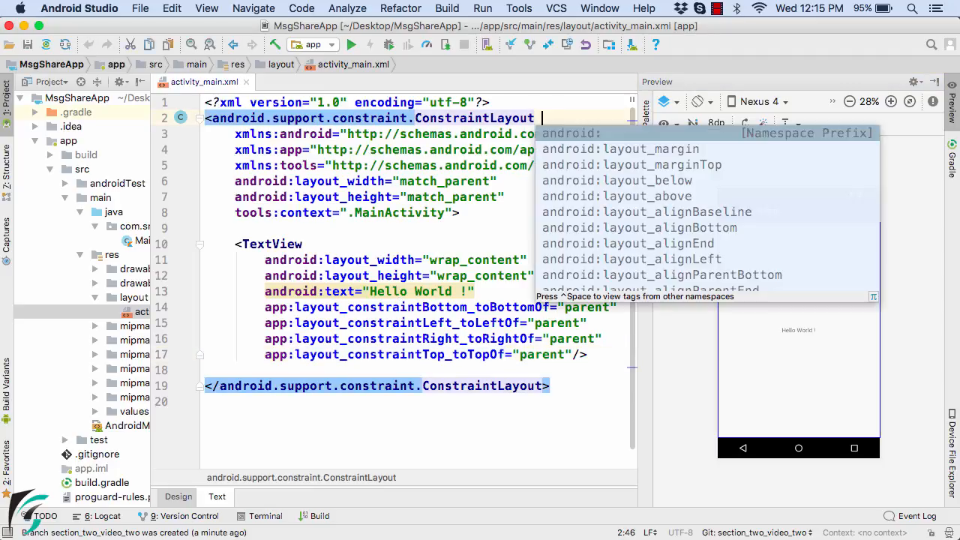
key(Escape)
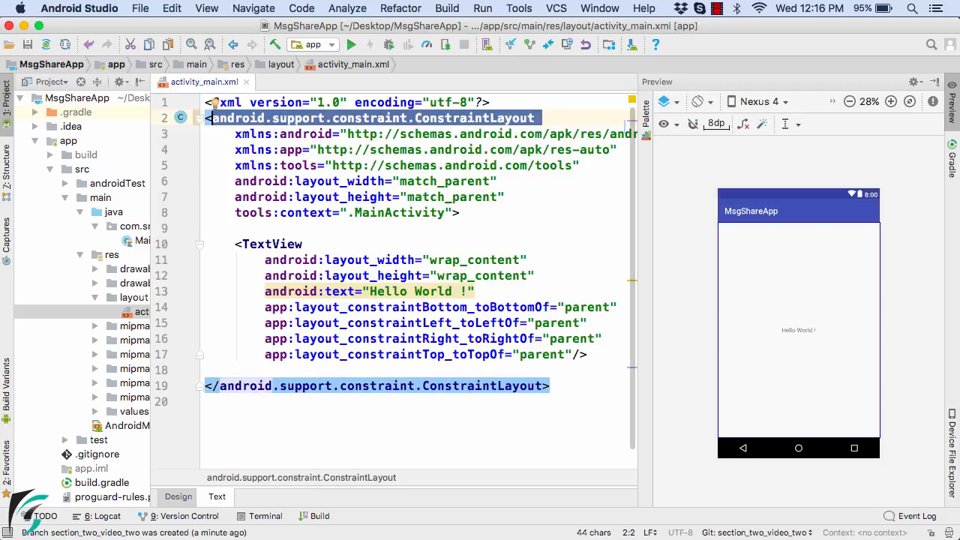
text(Relative)
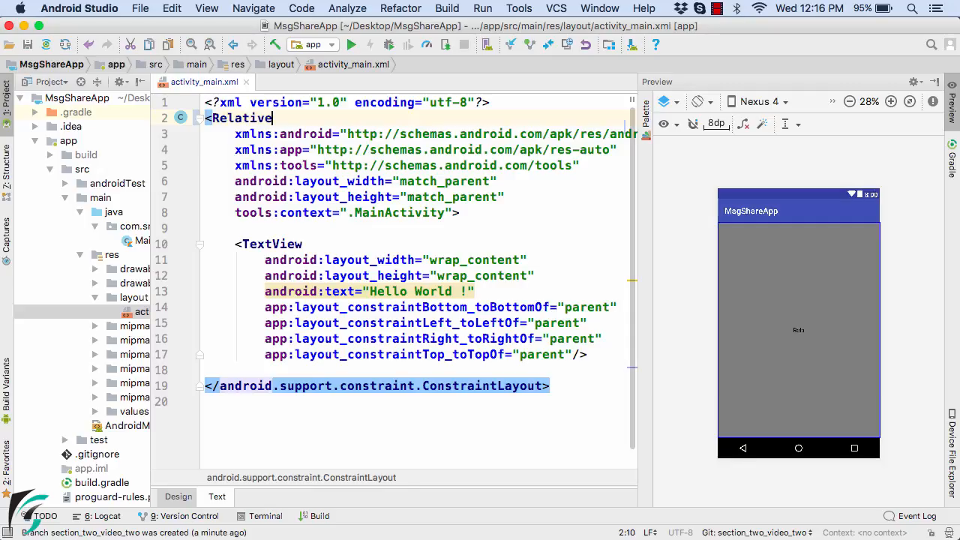
text(Layout)
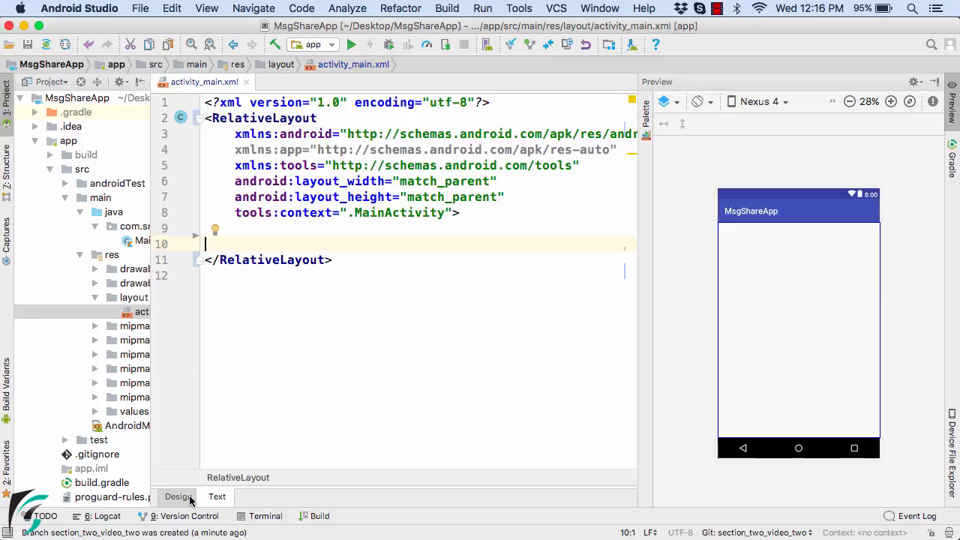
- In Design view, place a new Button widget from the palette onto the RelativeLayout
click(177, 496)
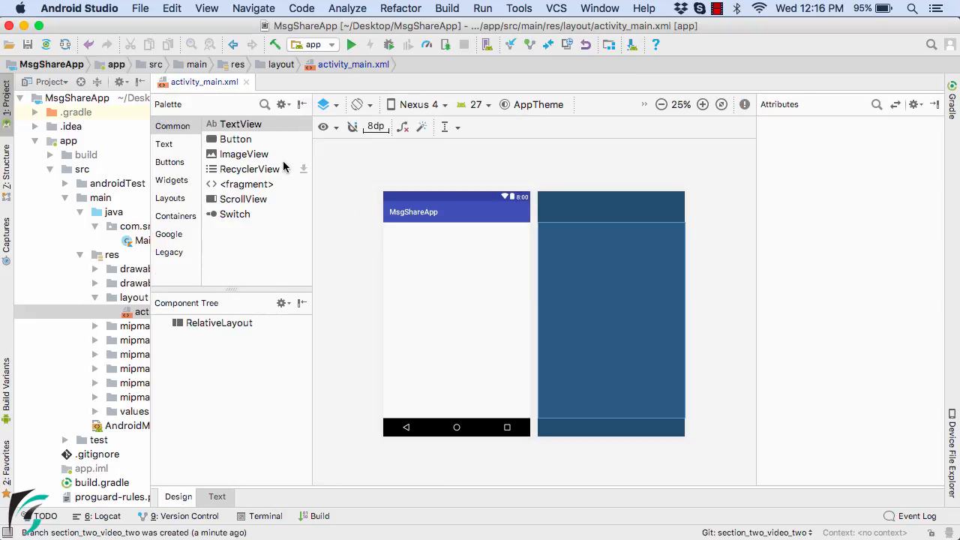
mouse_move(230, 147)
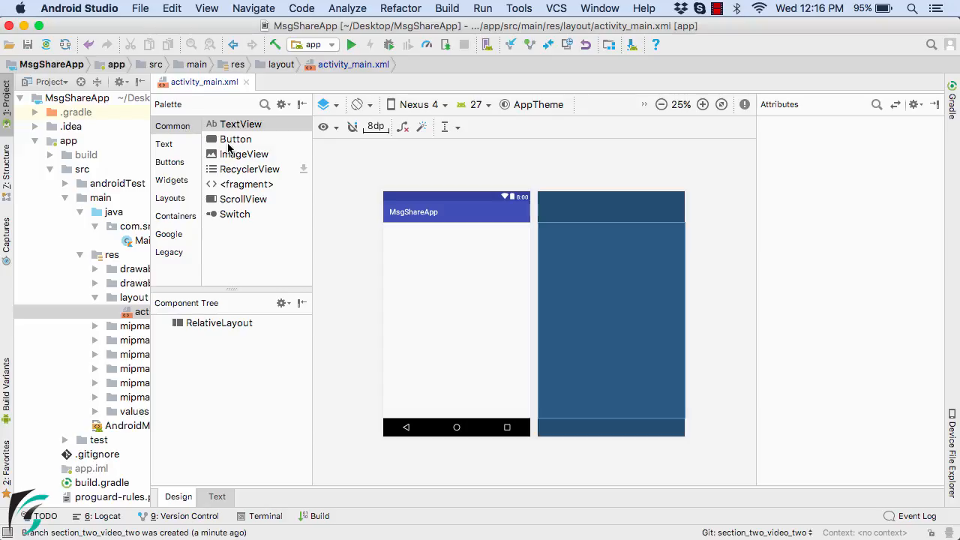
mouse_move(166, 162)
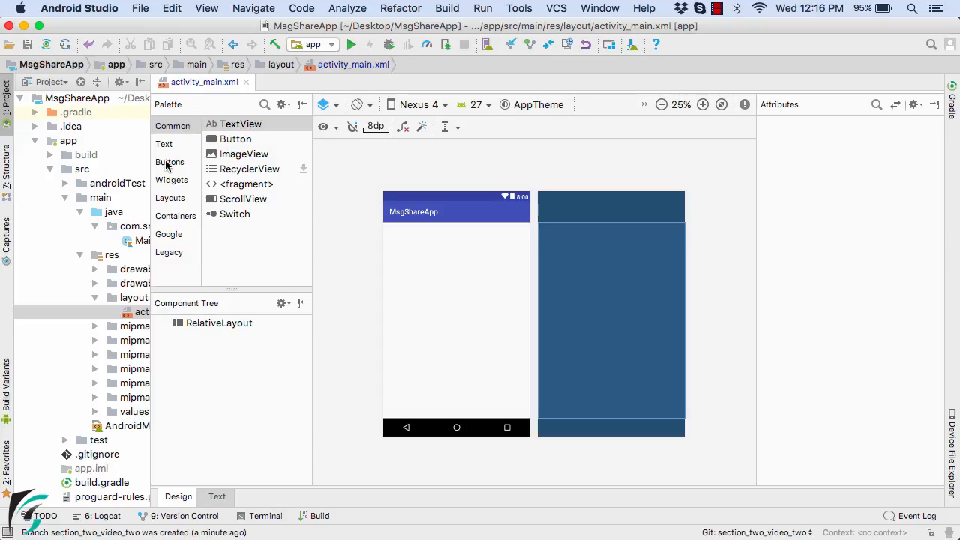
click(169, 162)
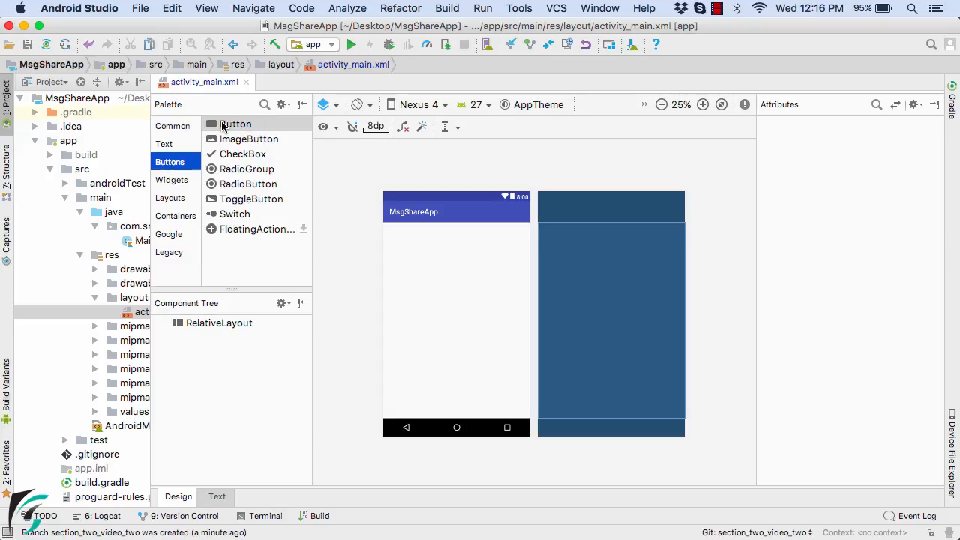
click(237, 123)
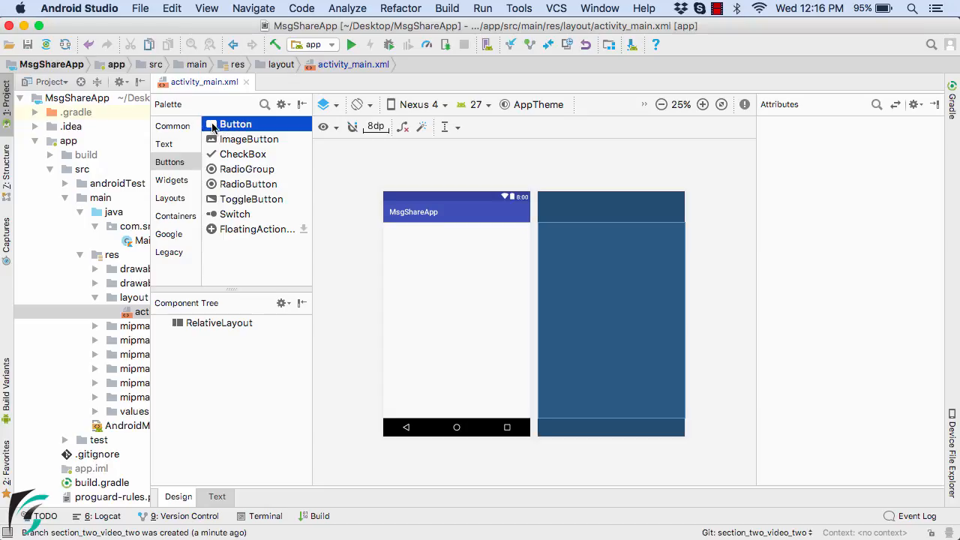
drag(237, 123, 414, 237)
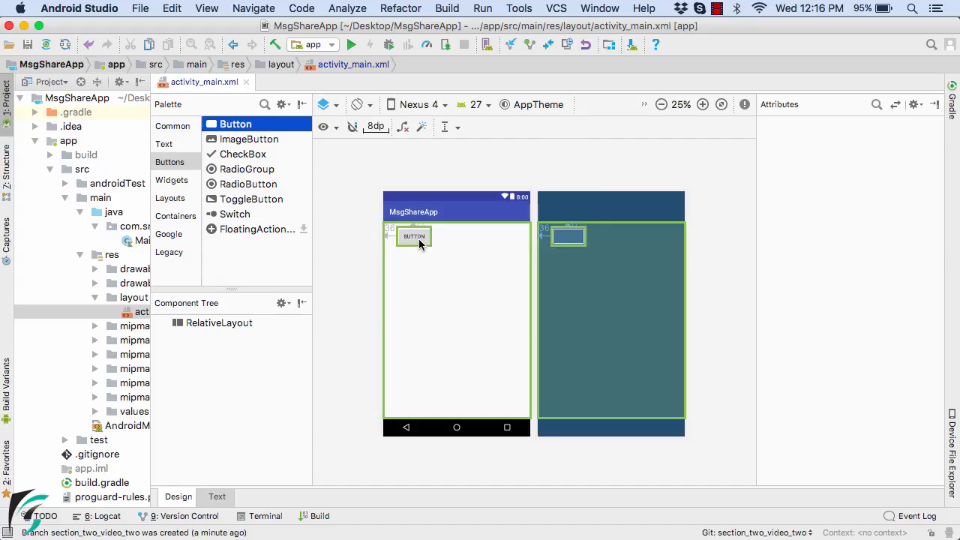
drag(414, 237, 429, 261)
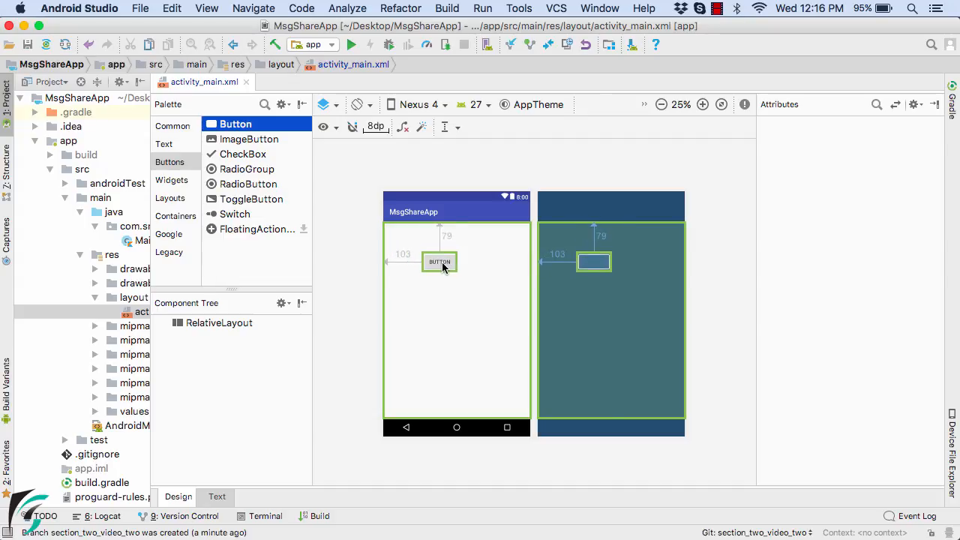
- Drag the button around until it sits centred horizontally near the top with a 63dp margin
drag(440, 261, 498, 357)
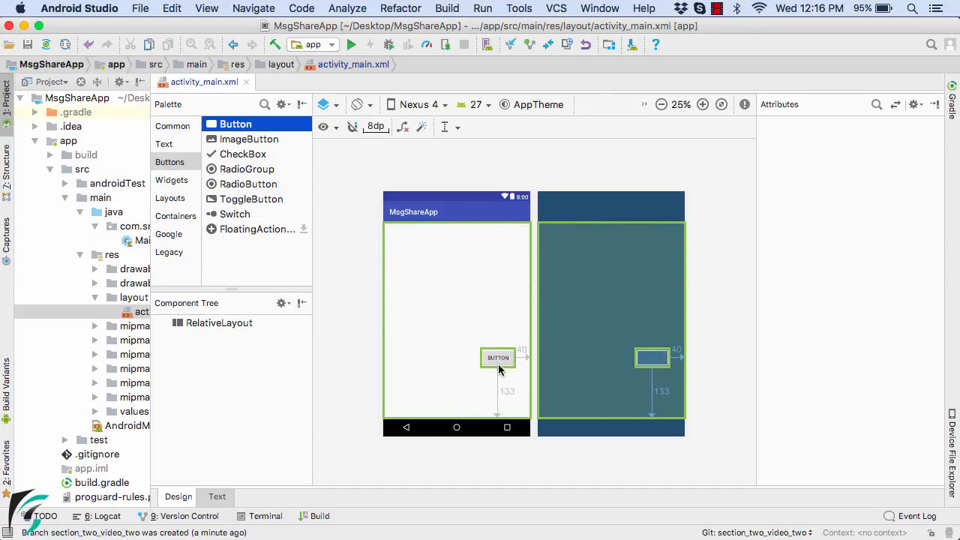
drag(498, 357, 428, 378)
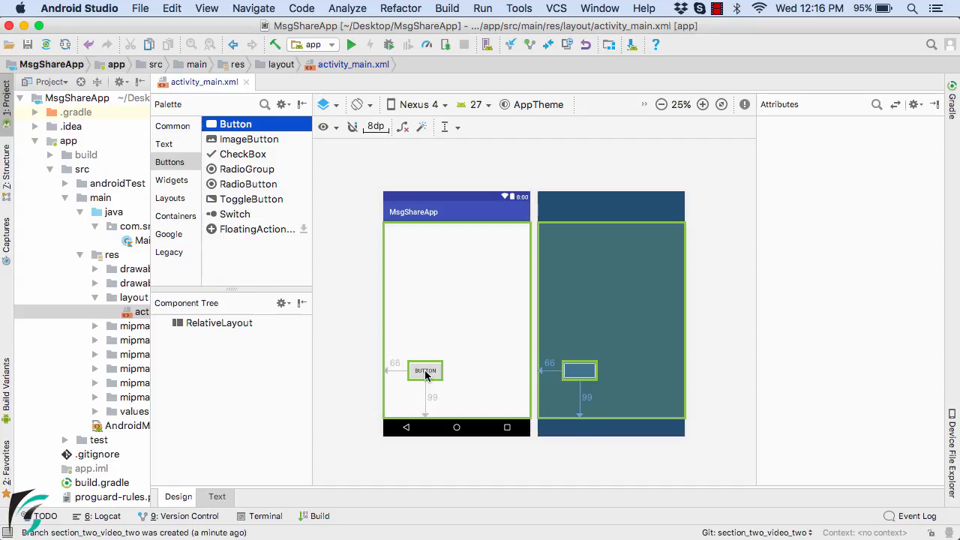
drag(425, 369, 420, 387)
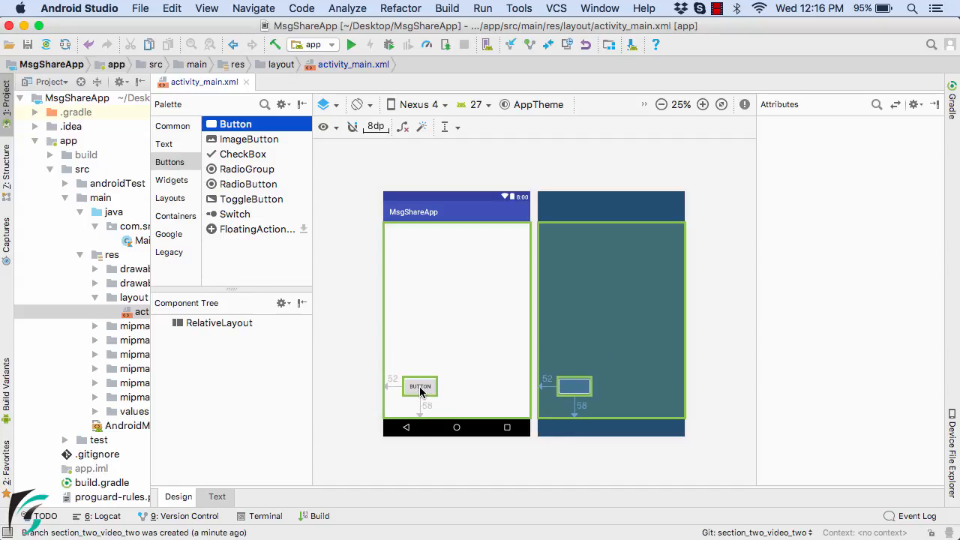
drag(420, 387, 429, 384)
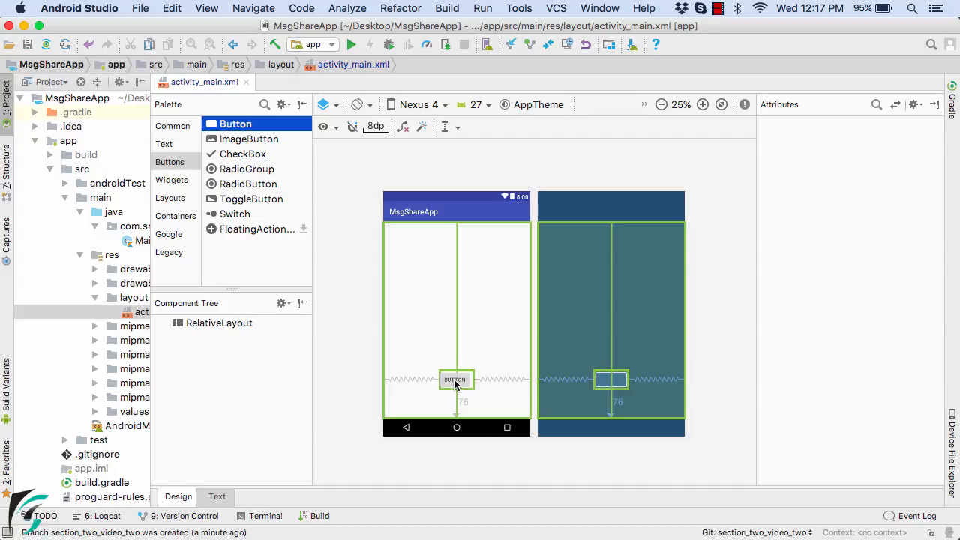
drag(456, 378, 457, 333)
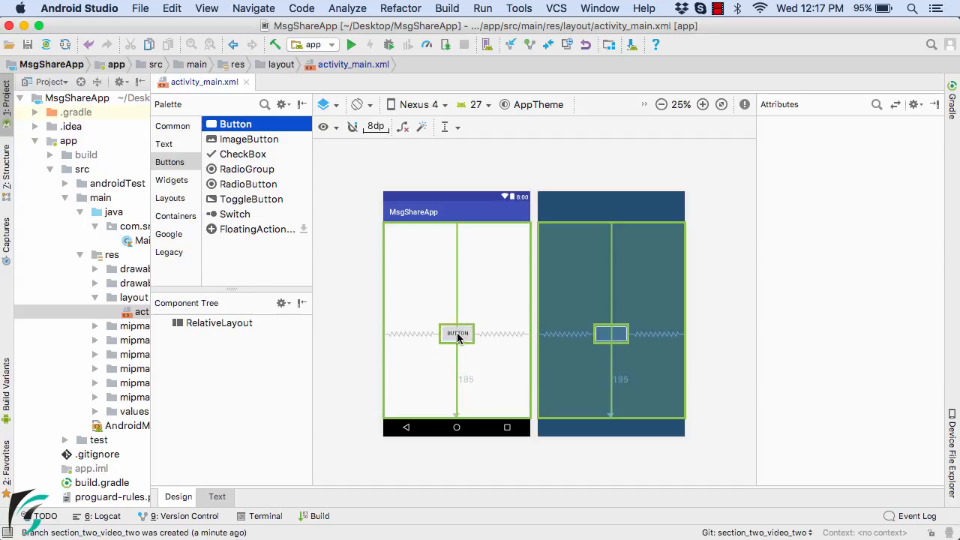
drag(456, 333, 456, 321)
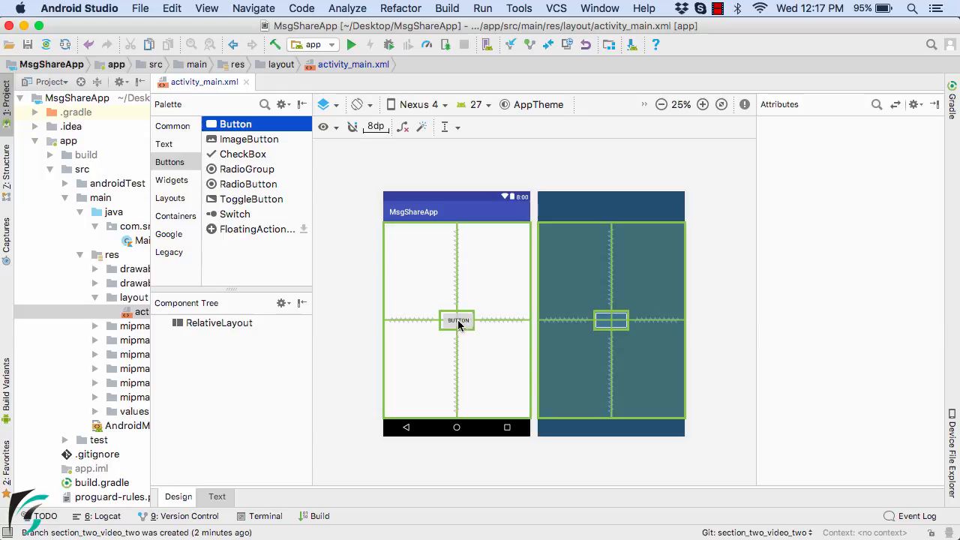
drag(458, 321, 457, 281)
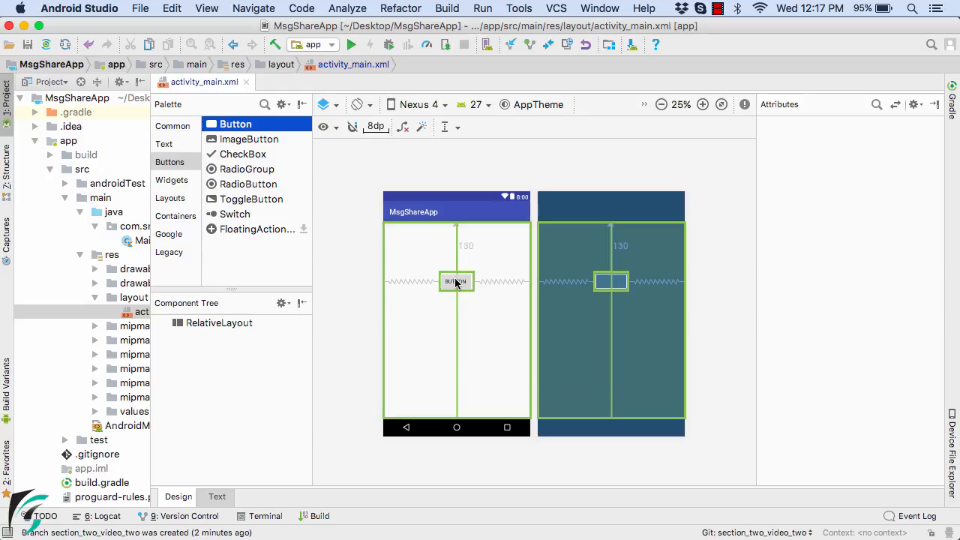
drag(457, 283, 456, 256)
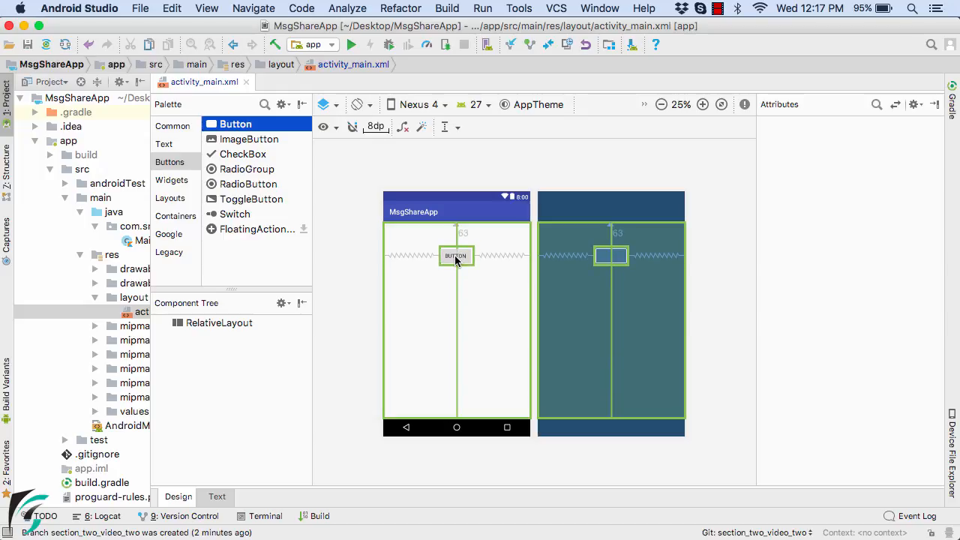
click(456, 255)
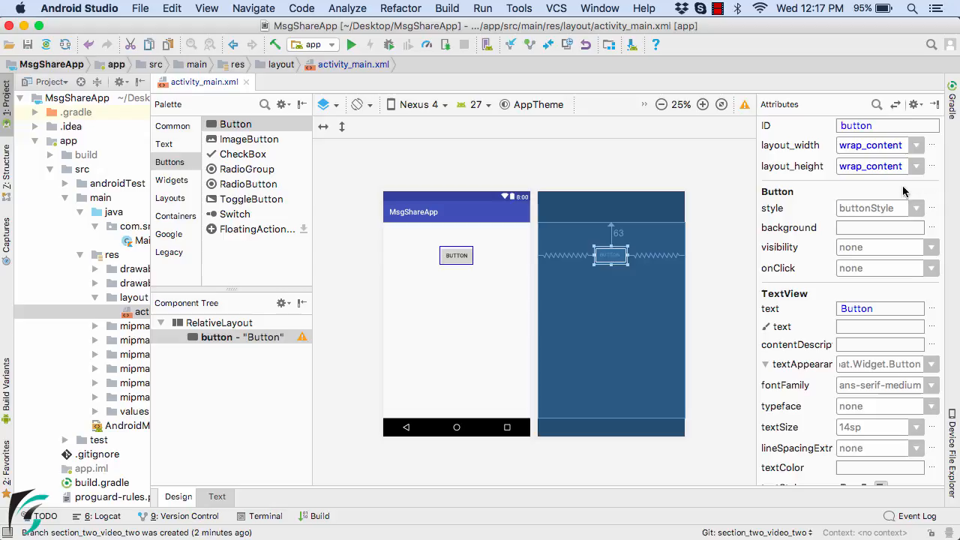
mouse_move(543, 228)
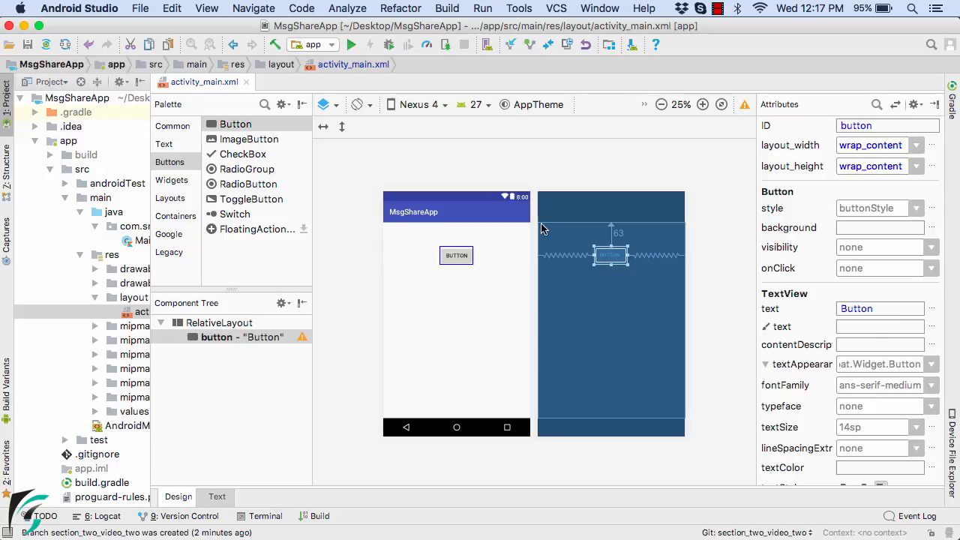
- Show the layout as XML text and remove the blank line above the <Button> element
click(216, 496)
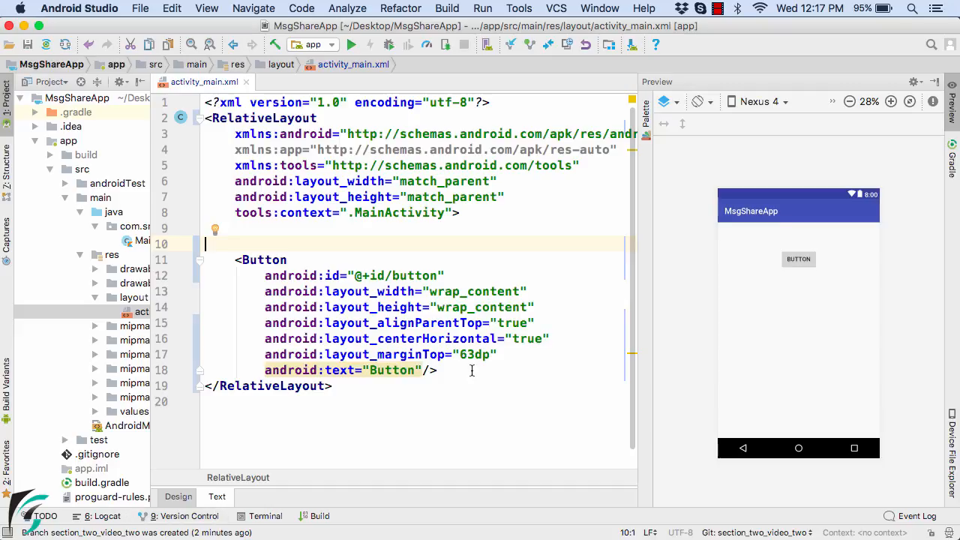
key(Enter)
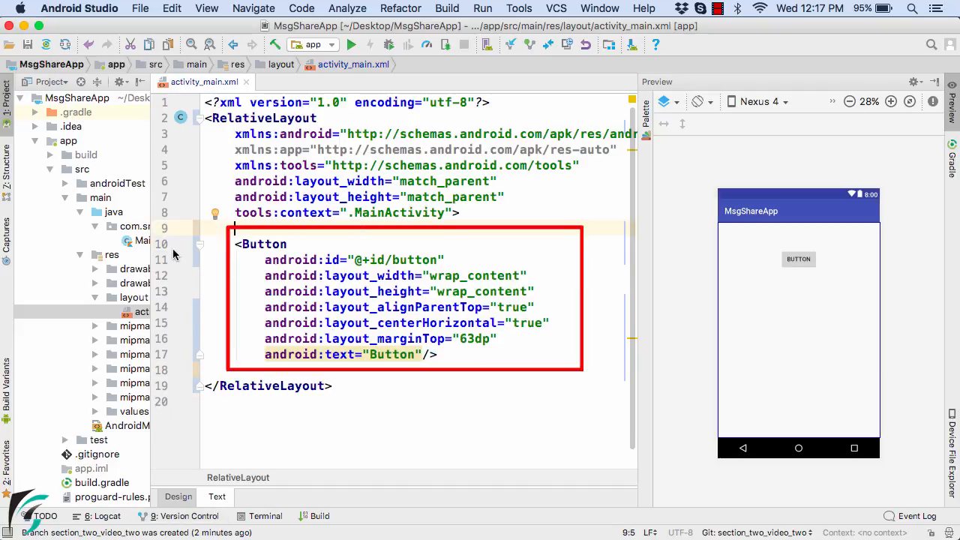
click(345, 323)
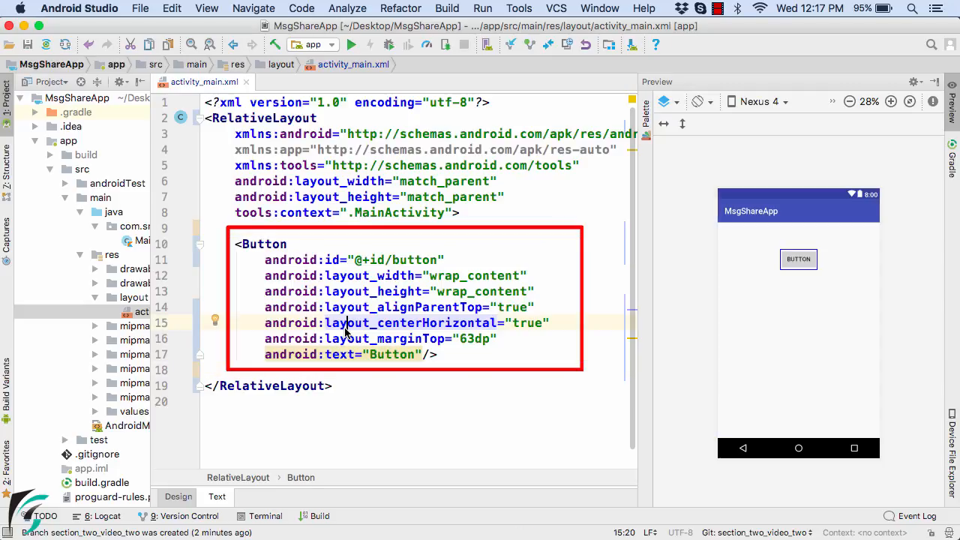
mouse_move(300, 291)
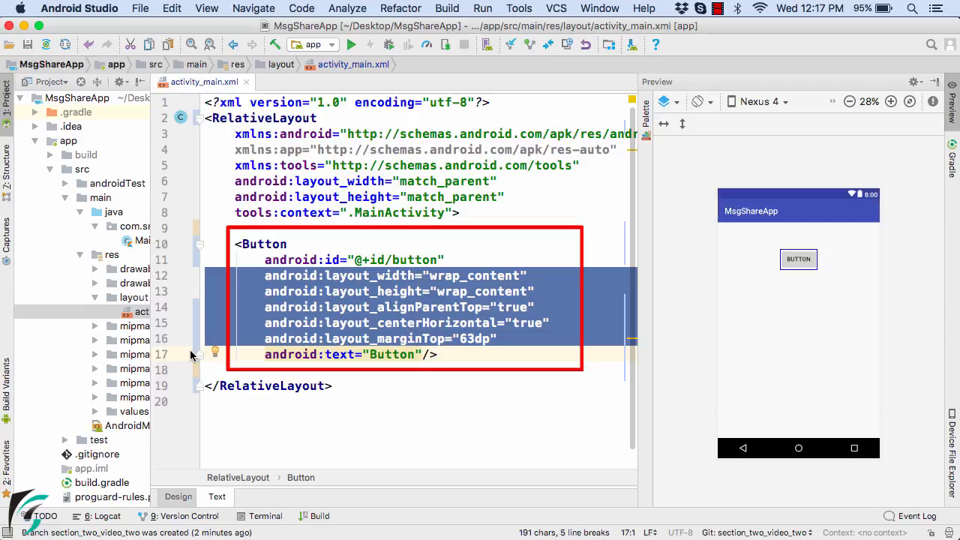
- Replace the button's android:text value "Button" with "Show Toast"
double_click(339, 354)
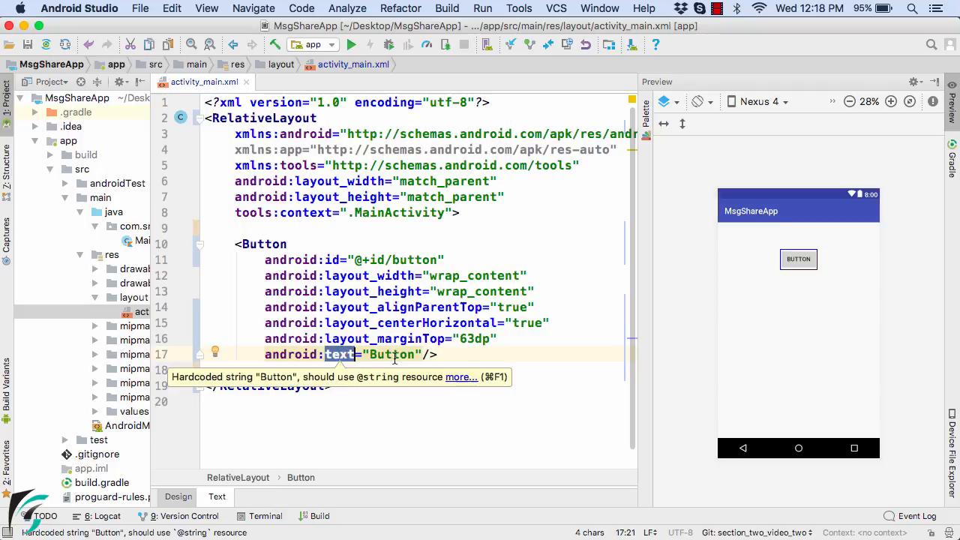
text(Show Toas)
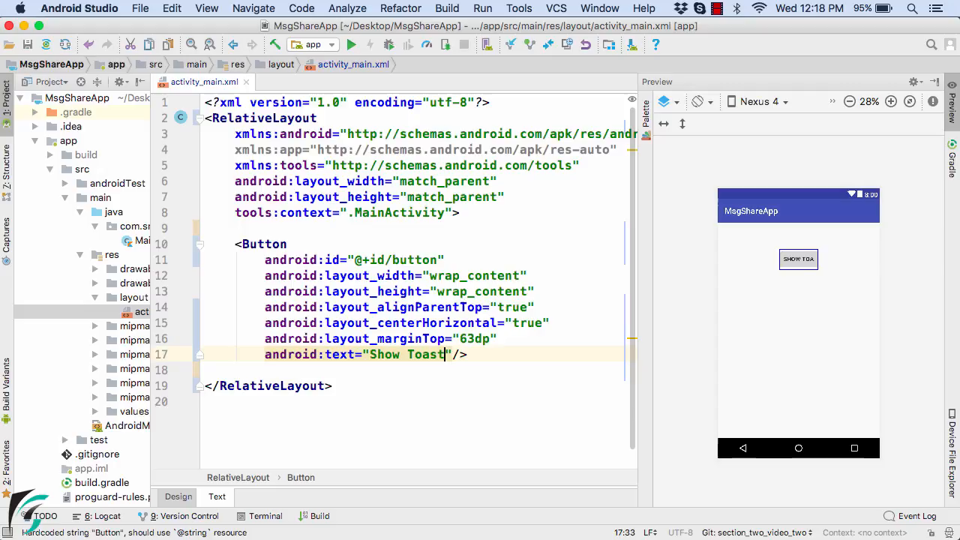
click(798, 258)
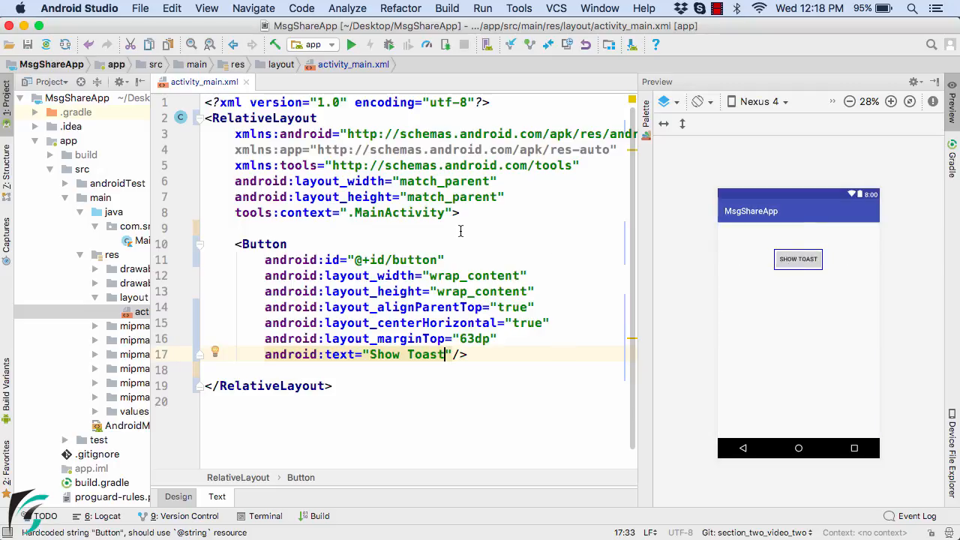
double_click(333, 259)
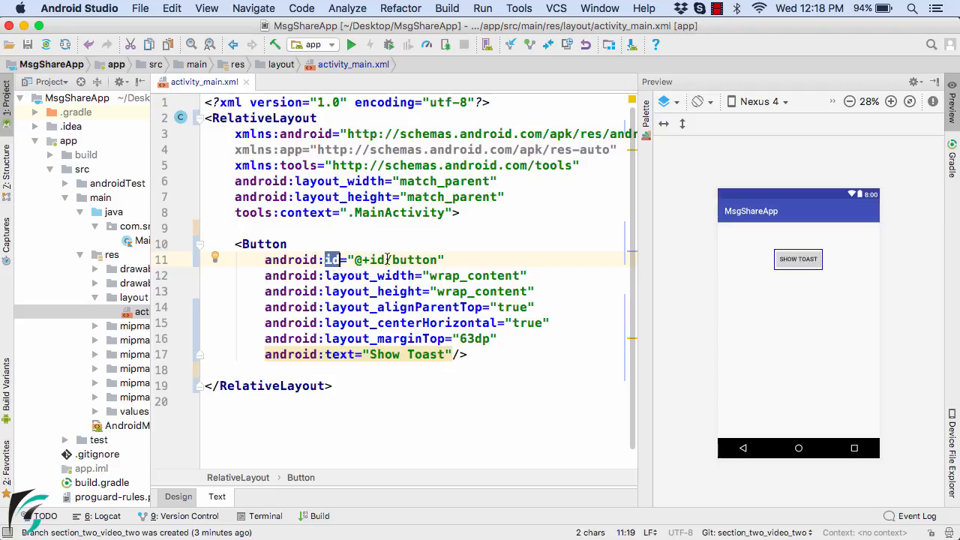
- Replace the button's android:id value with btnShowToast
text(b)
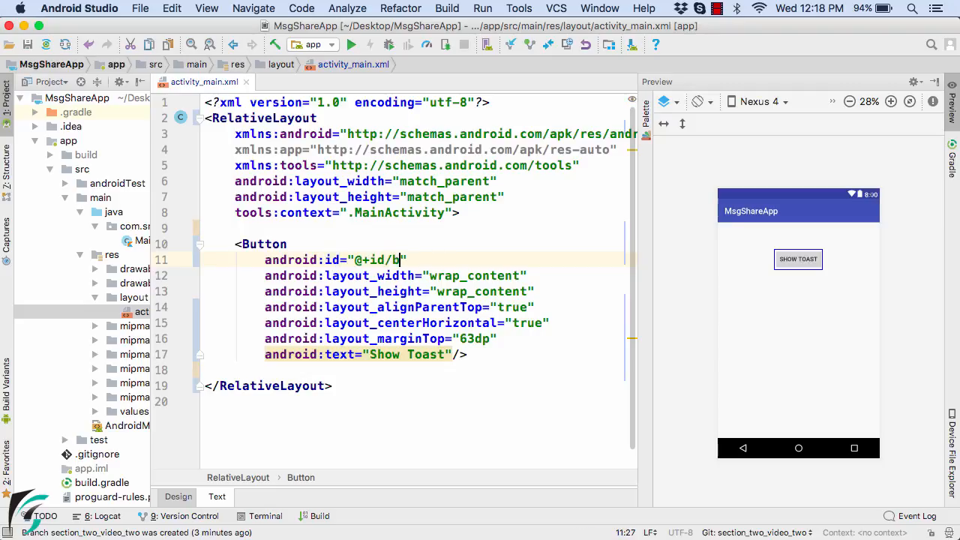
text(tnSHowToast)
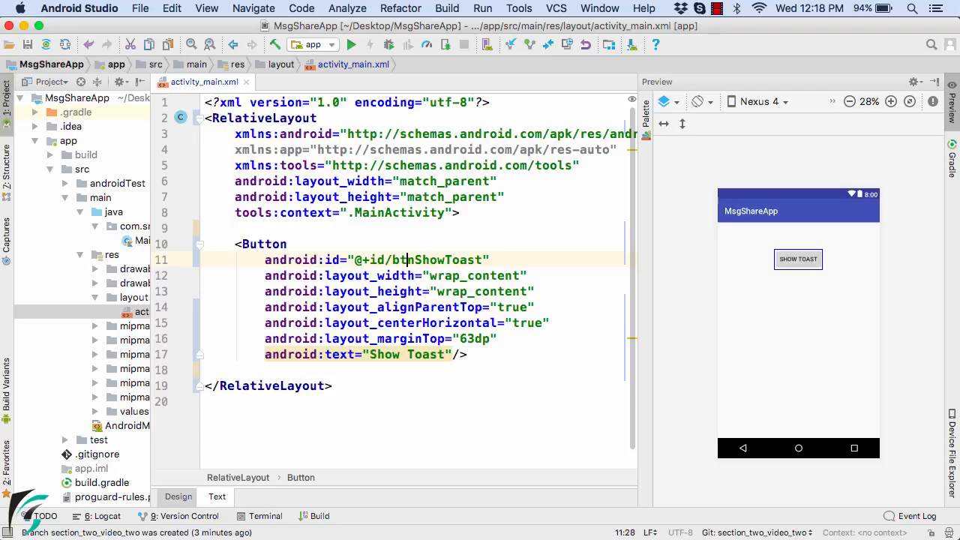
double_click(438, 259)
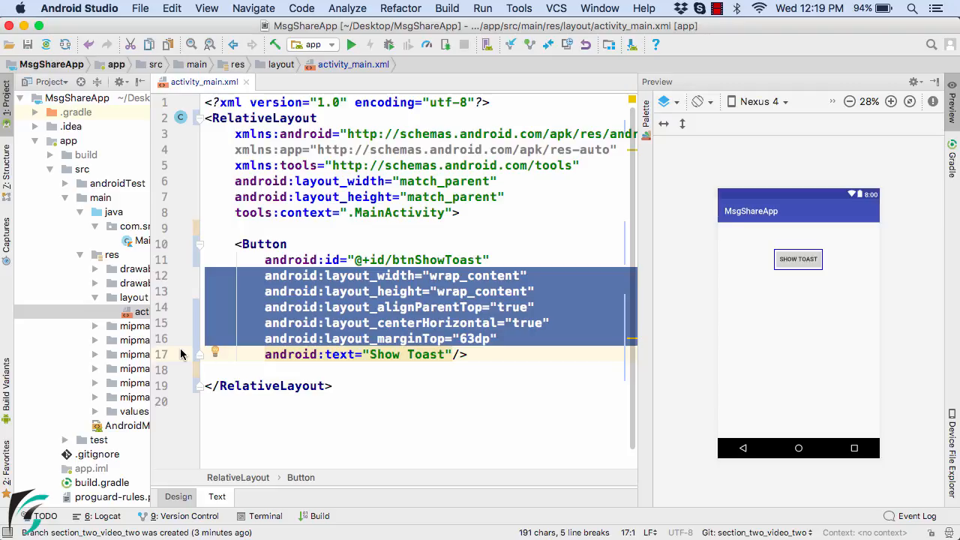
mouse_move(432, 354)
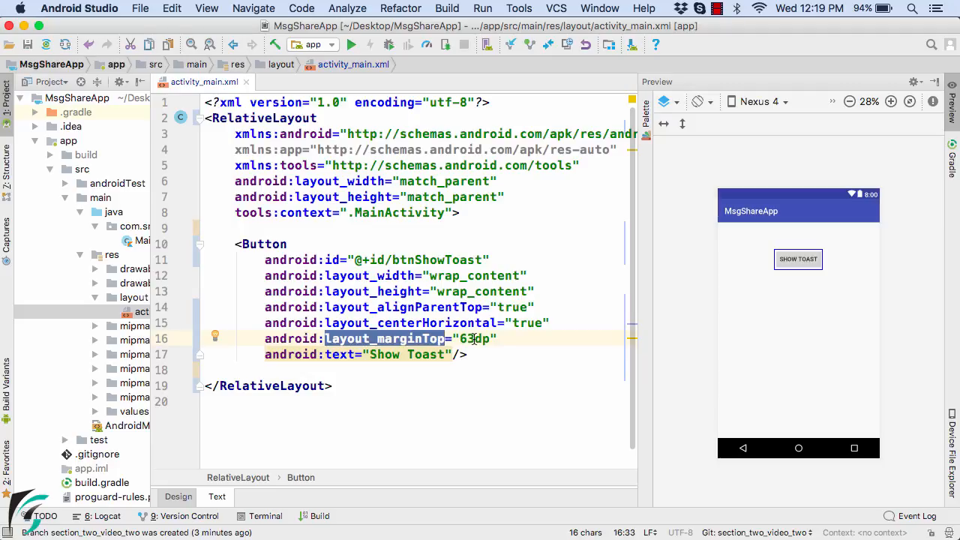
key(Backspace)
text(100)
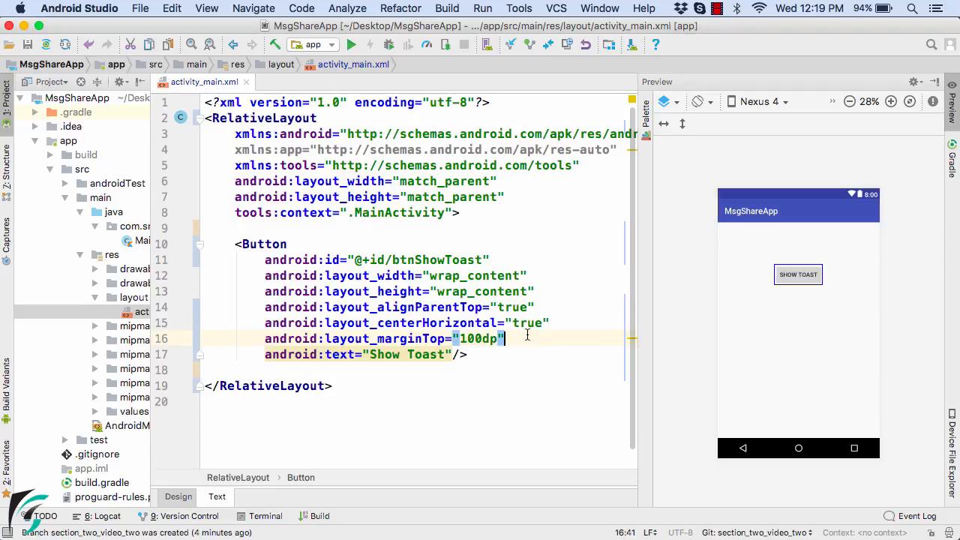
click(799, 273)
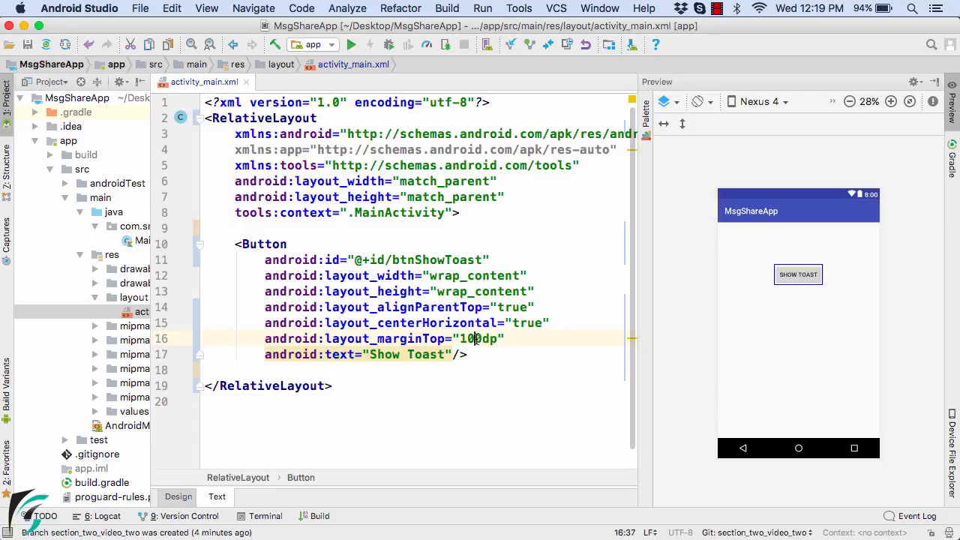
text(150dp)
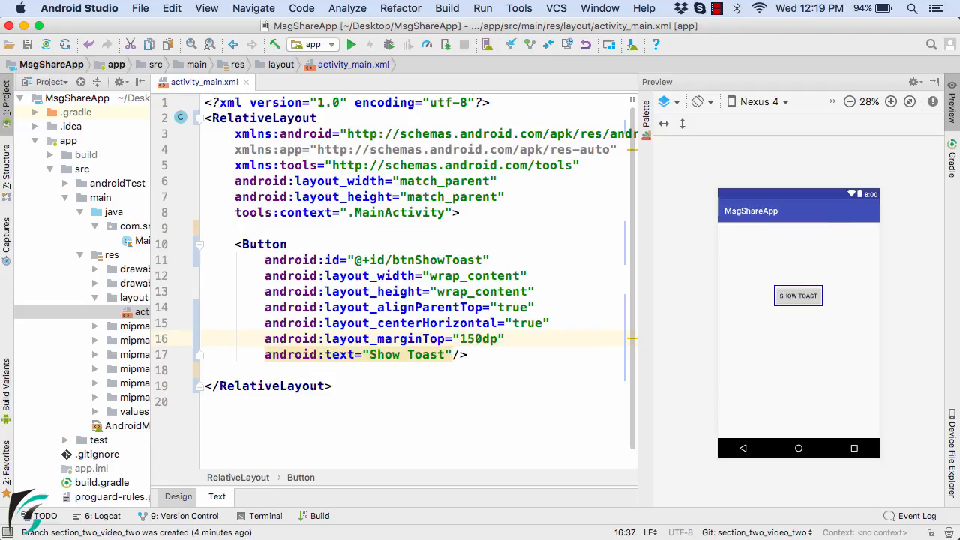
click(798, 294)
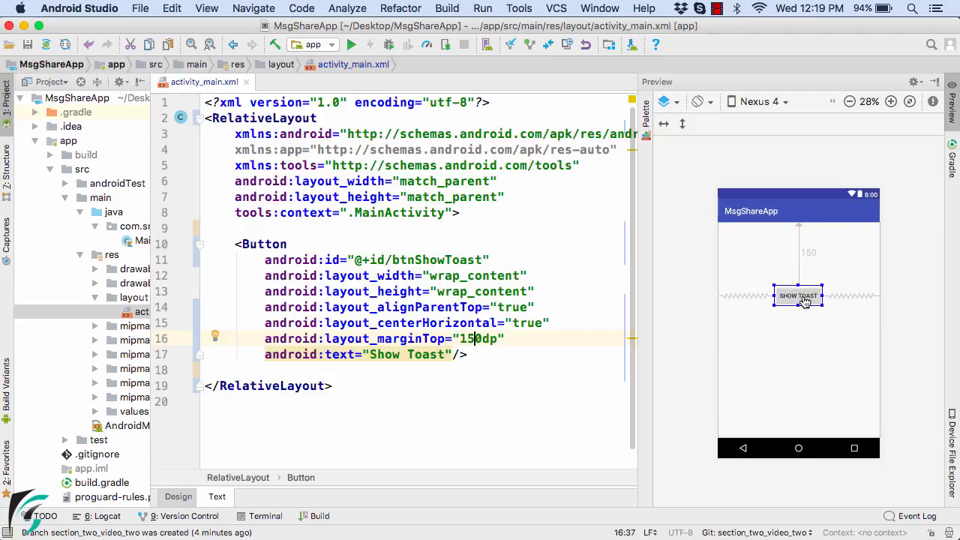
key(Backspace)
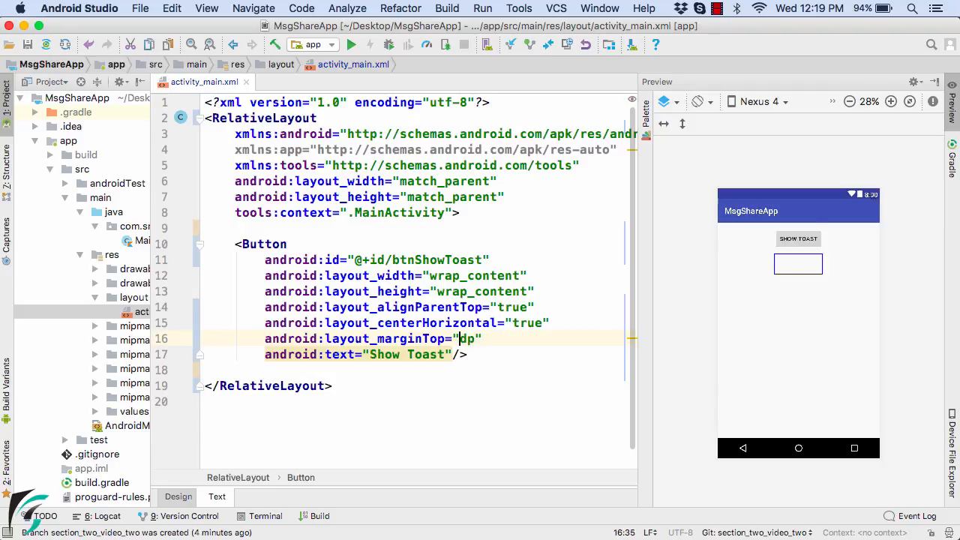
text(63)
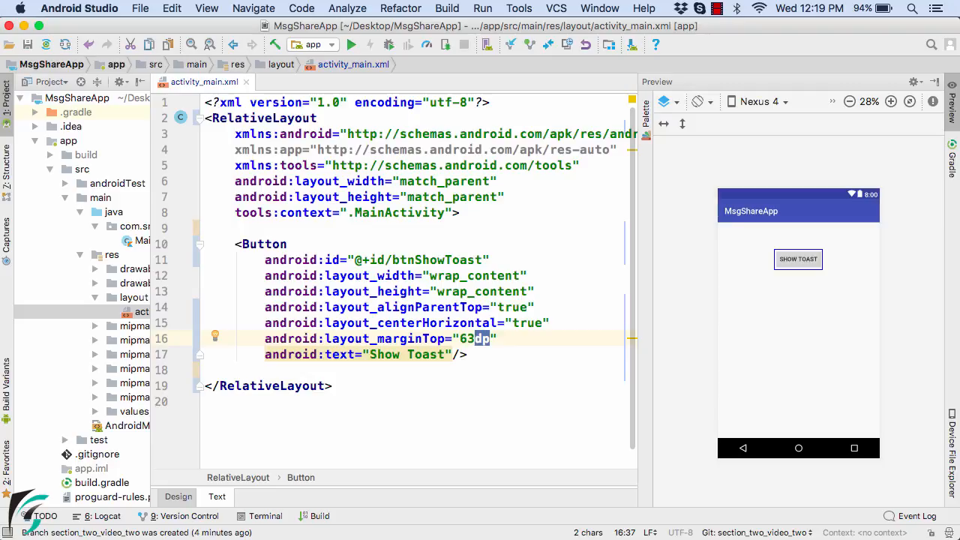
click(798, 258)
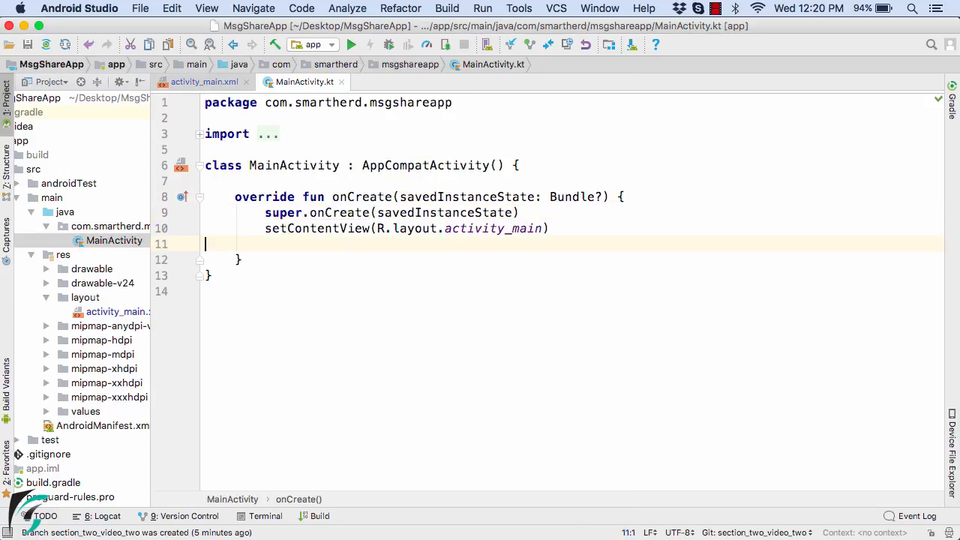
- Reference btnShowToast in MainActivity's onCreate
text(b)
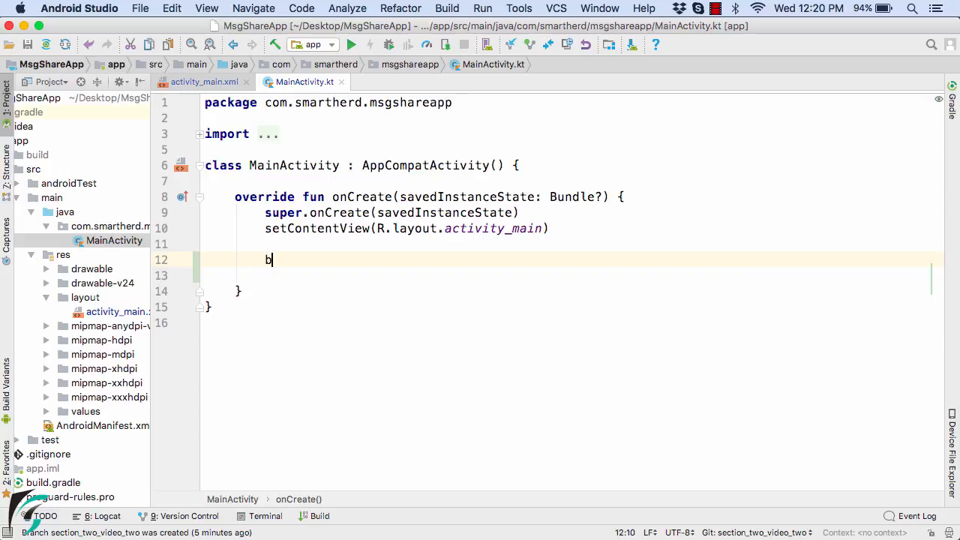
text(tnSho)
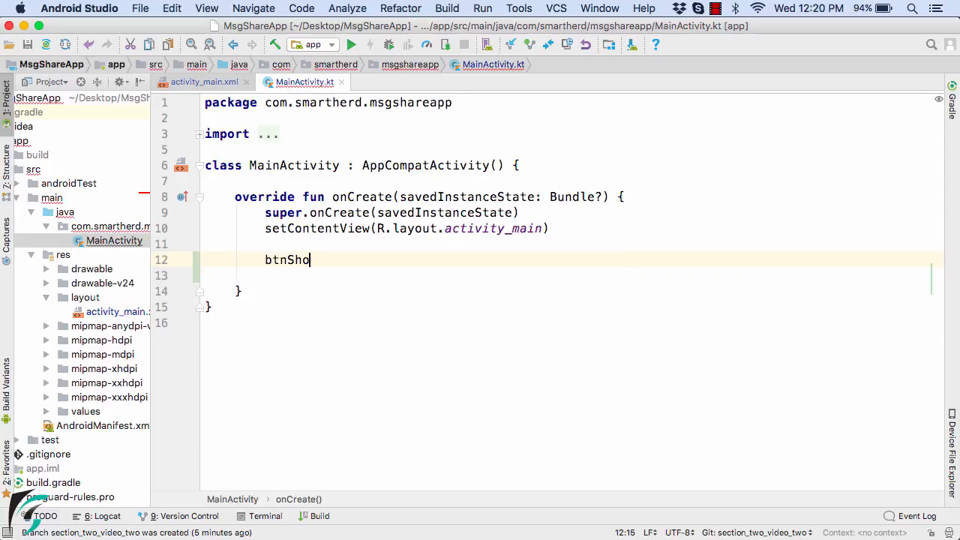
text(wToast)
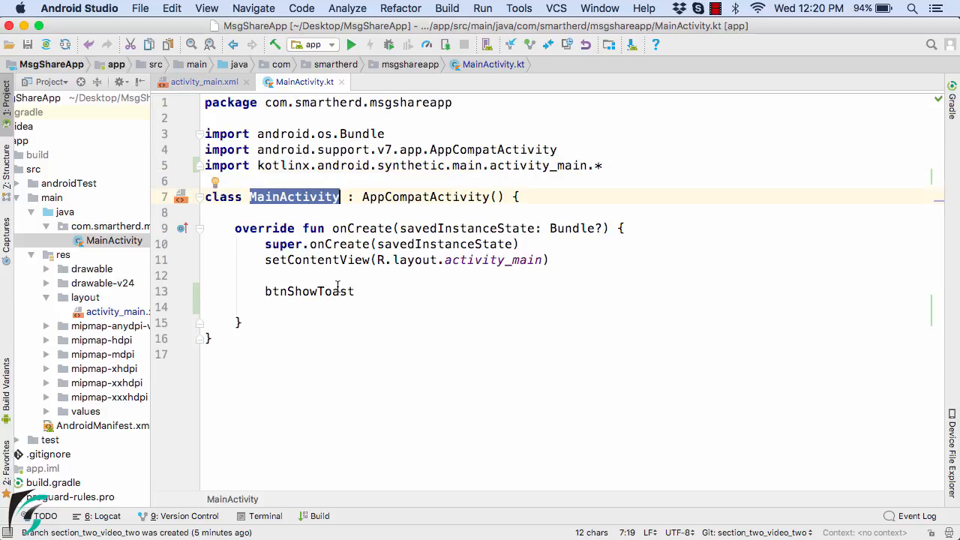
double_click(309, 291)
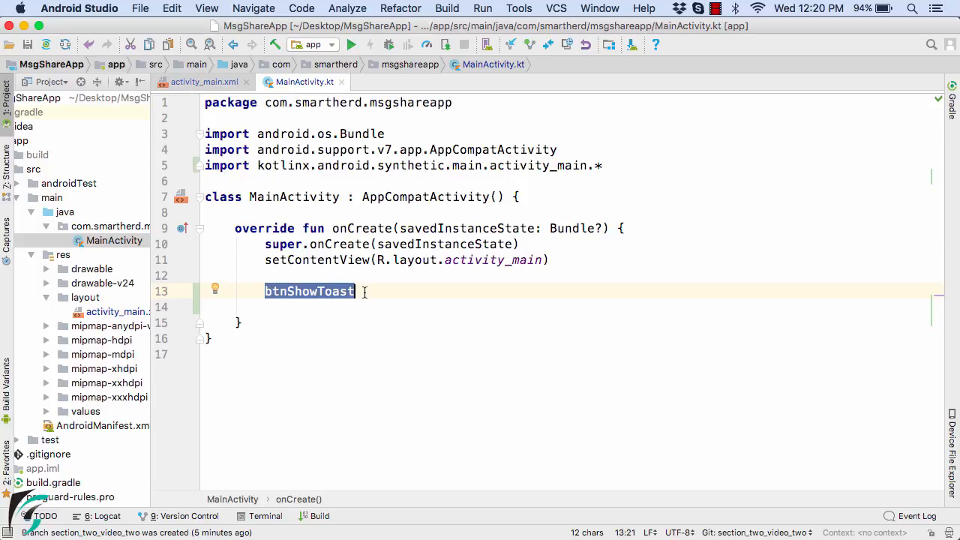
- Add an empty setOnClickListener { } block on btnShowToast via code completion
text(.)
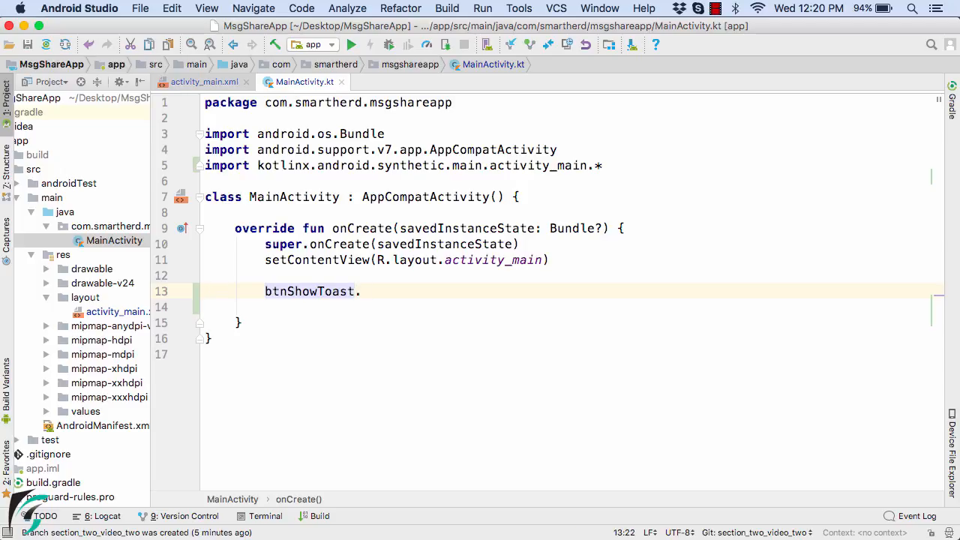
text(setOnC)
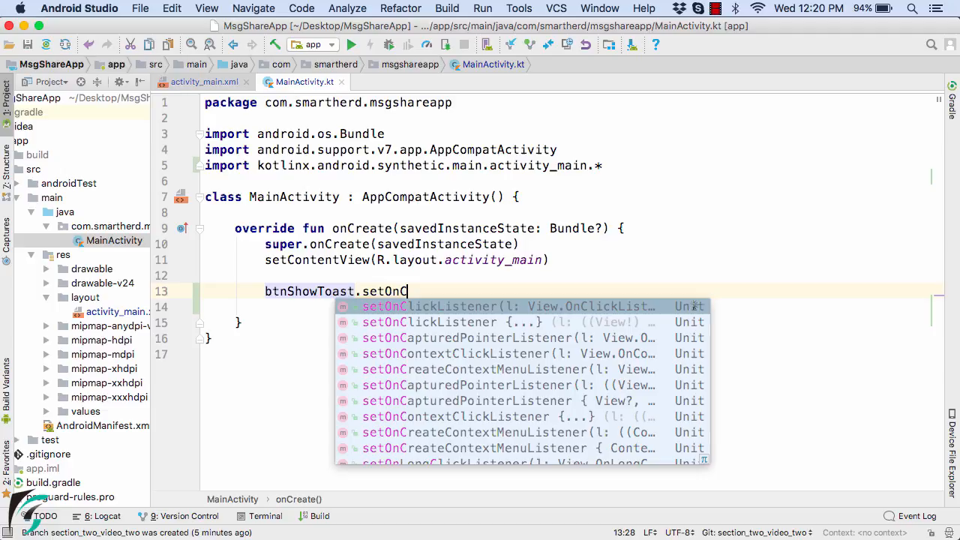
text(lickListener {)
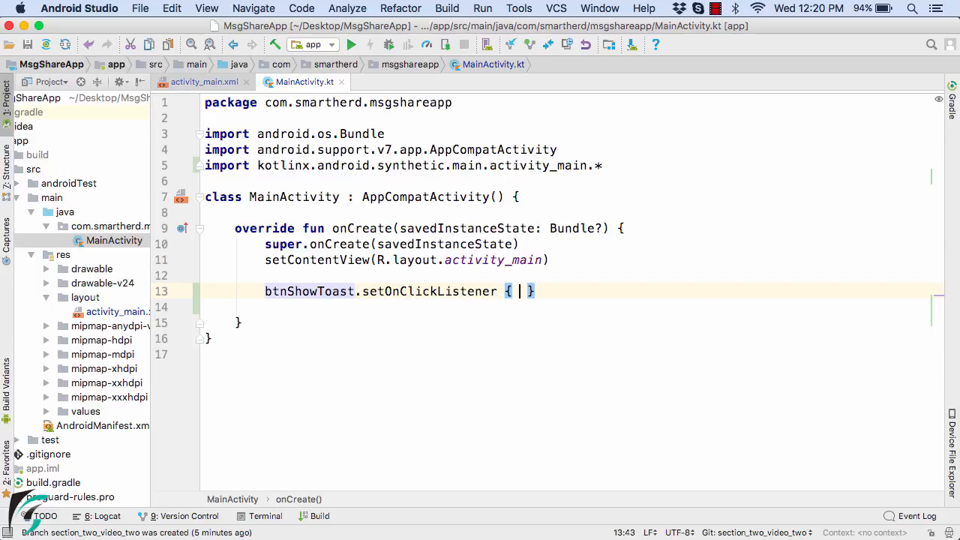
key(Backspace)
text(//)
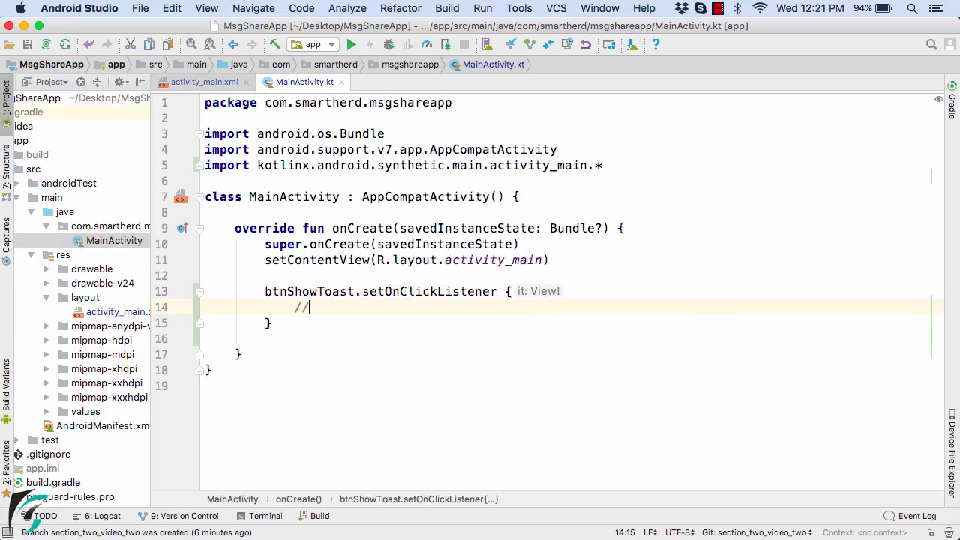
- In the listener, write a // Code comment and Log.i("MainActivity", "Button was clicked !")
text(Code)
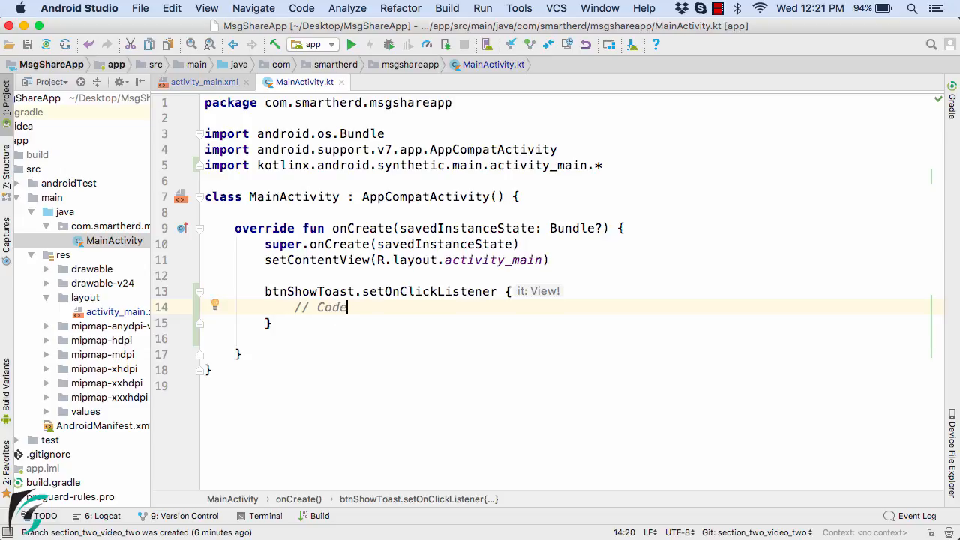
double_click(321, 306)
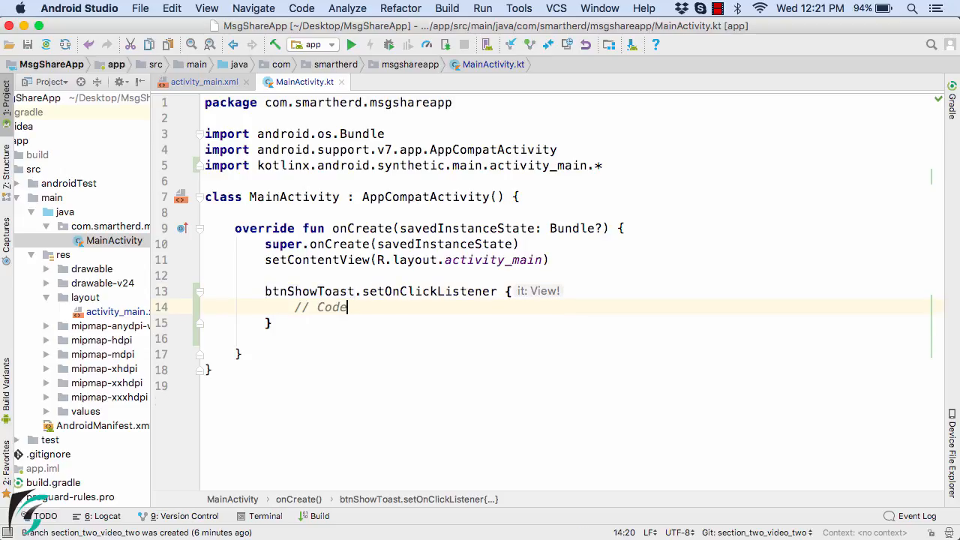
text(Log)
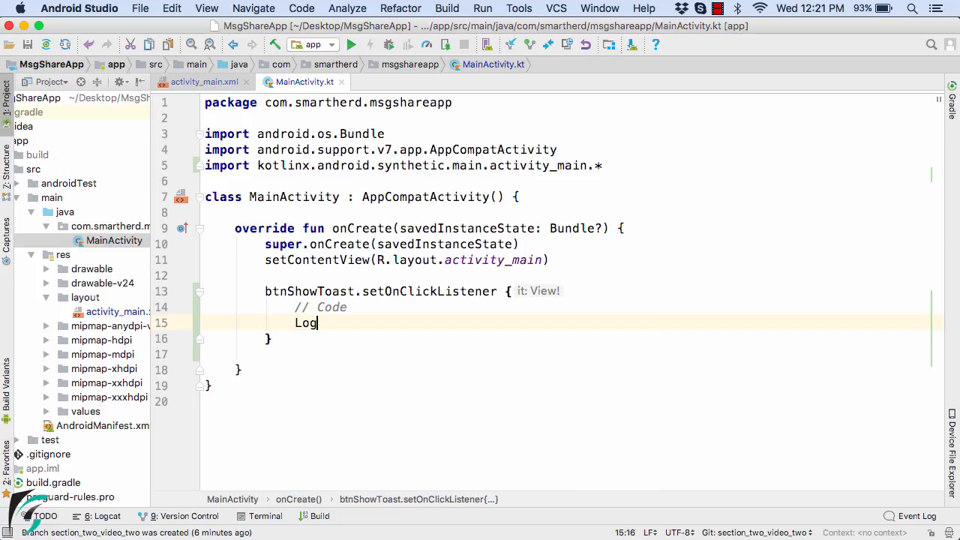
text(.i()
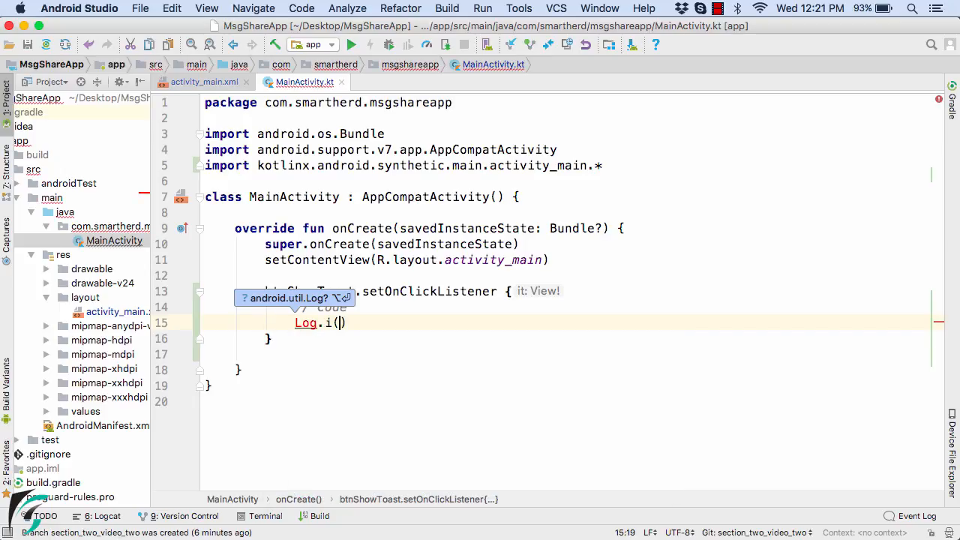
text(")
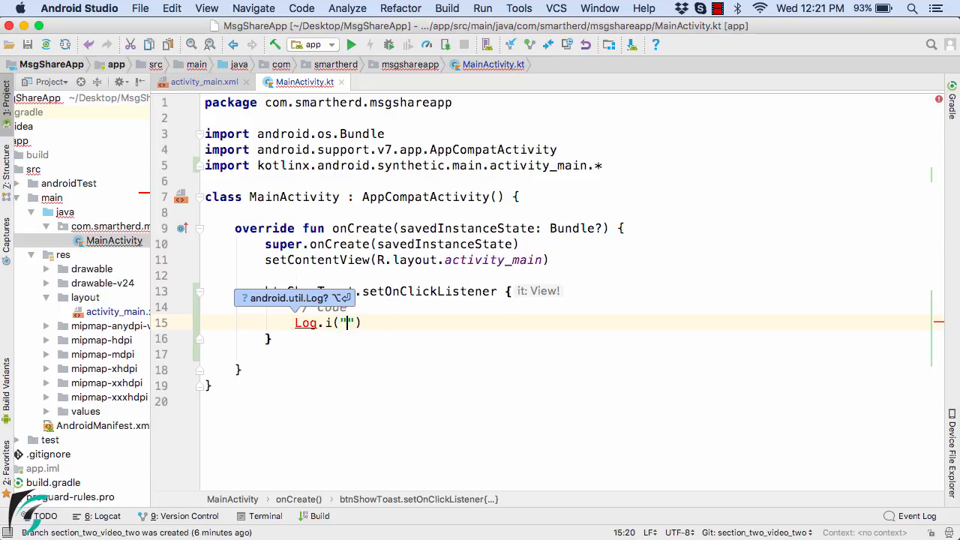
text(Main)
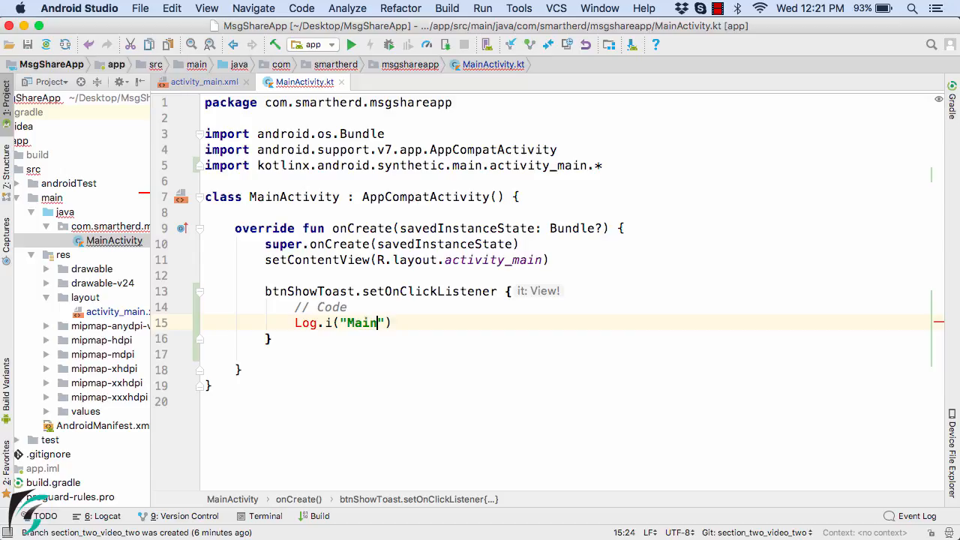
text(Activity)
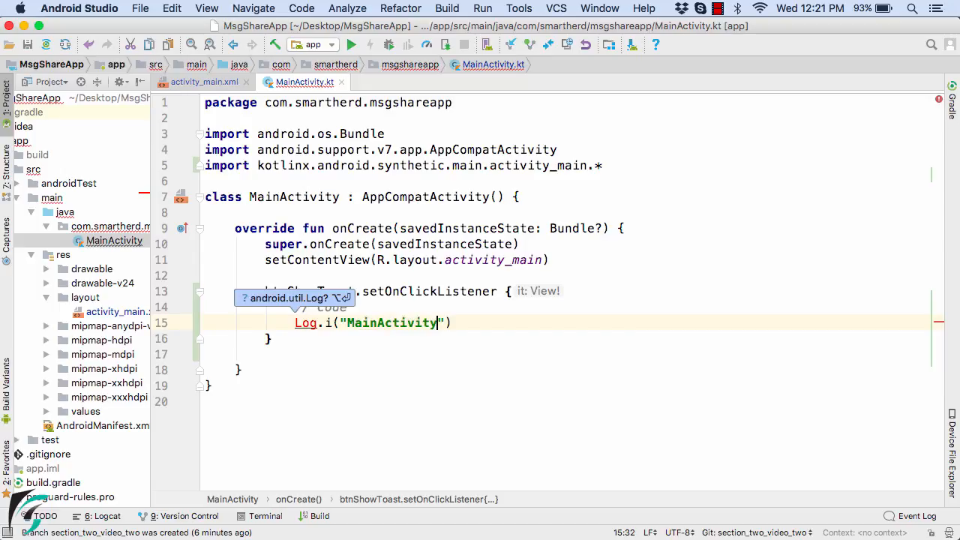
text(, "")
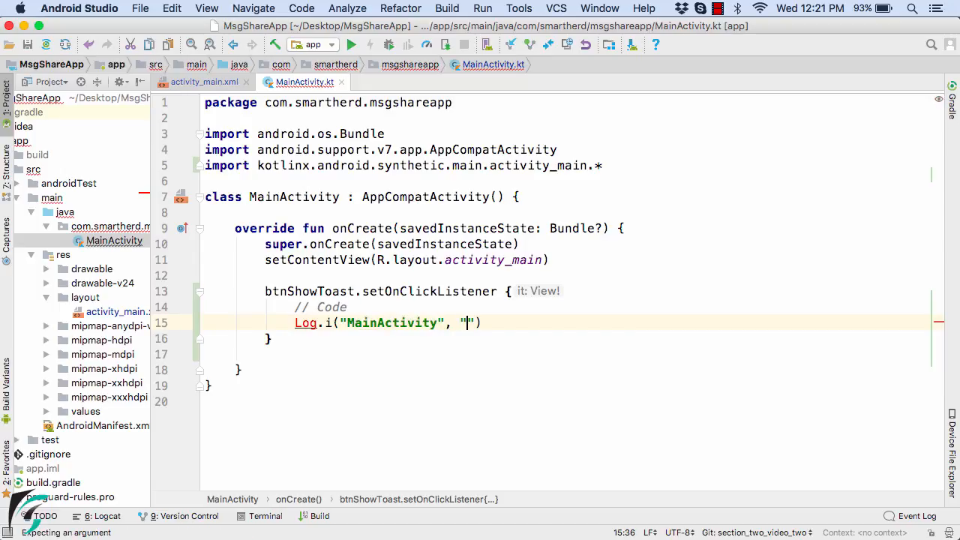
text(Button was clicked !)
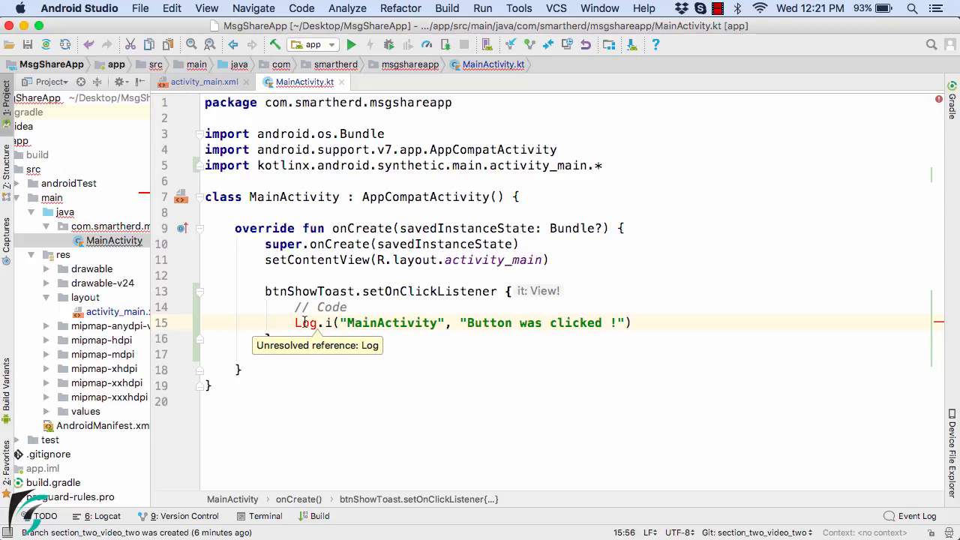
- Resolve the Log reference by importing android.util.Log
click(307, 323)
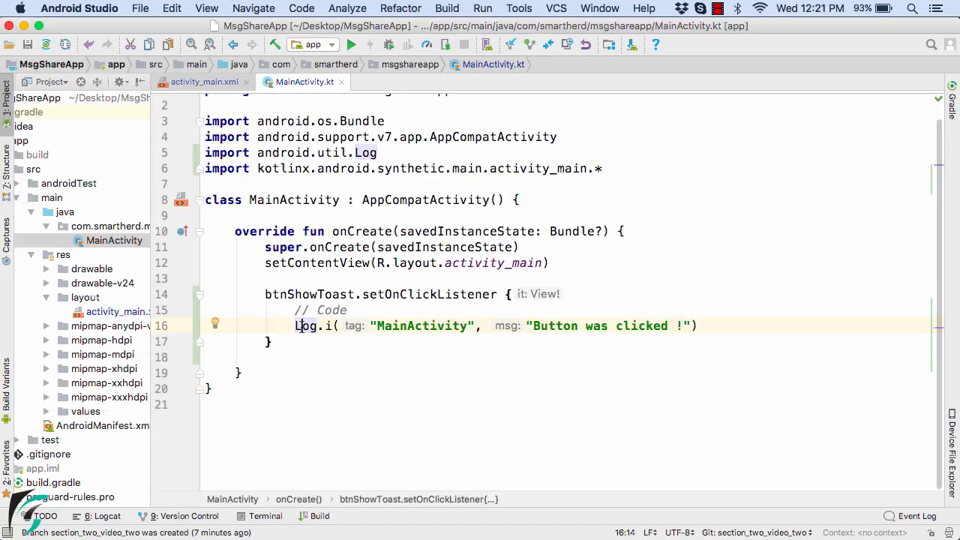
double_click(279, 153)
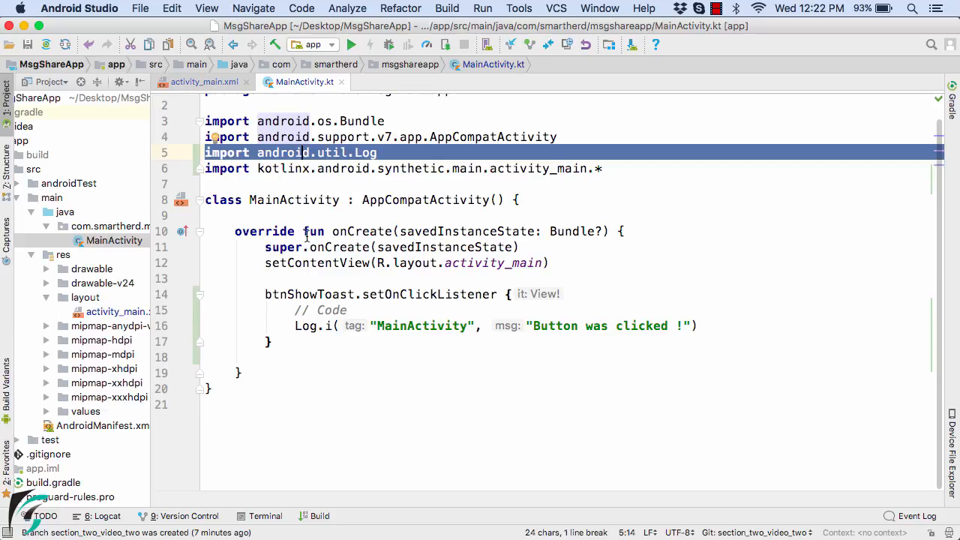
click(306, 325)
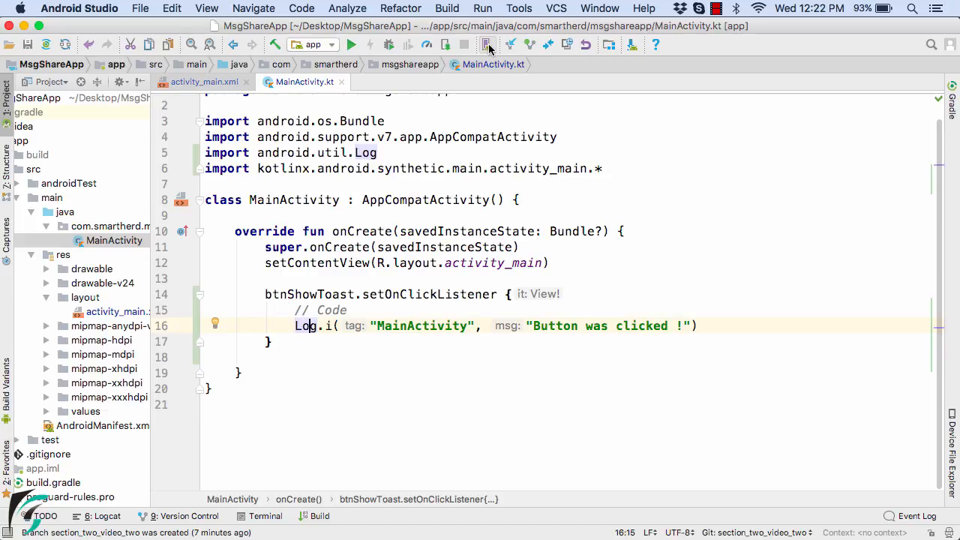
- Launch the My Pixel virtual device from AVD Manager
click(486, 45)
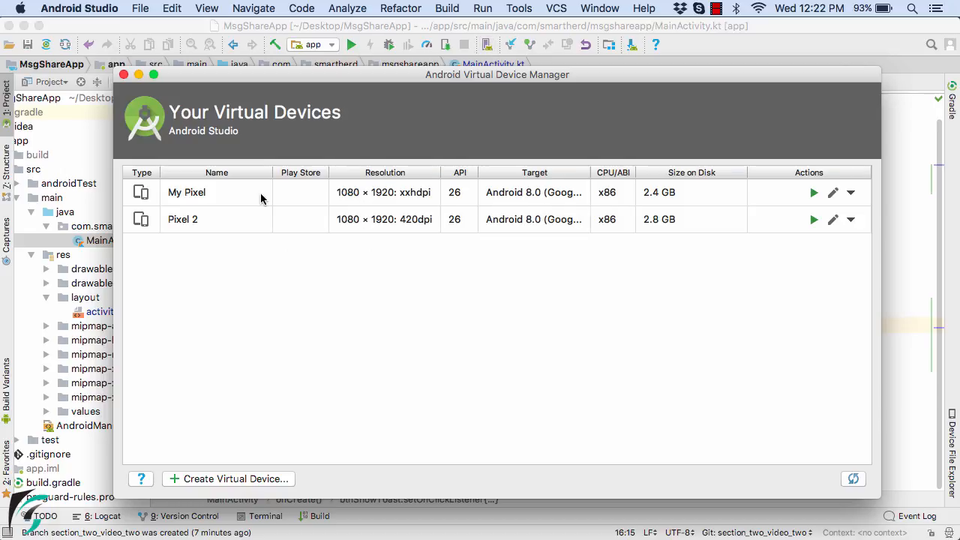
click(813, 192)
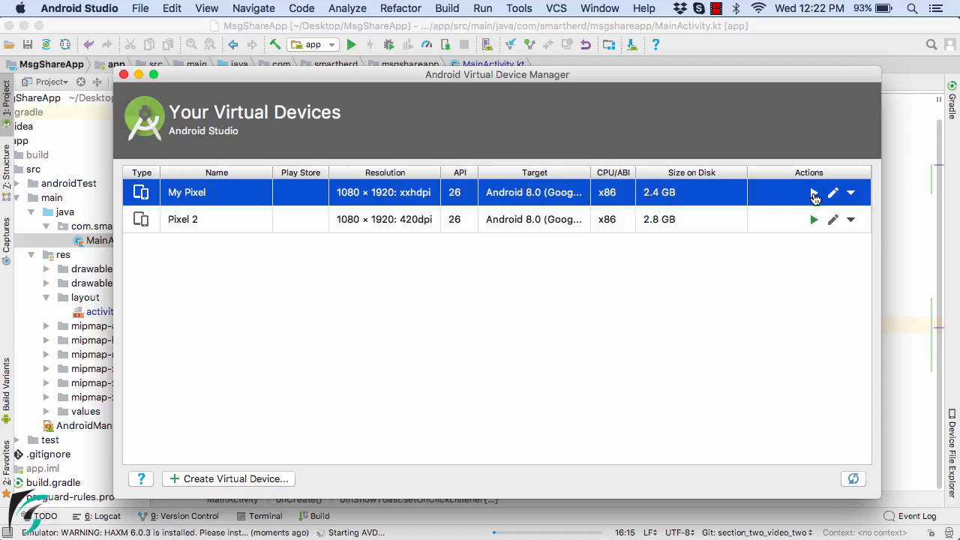
click(813, 192)
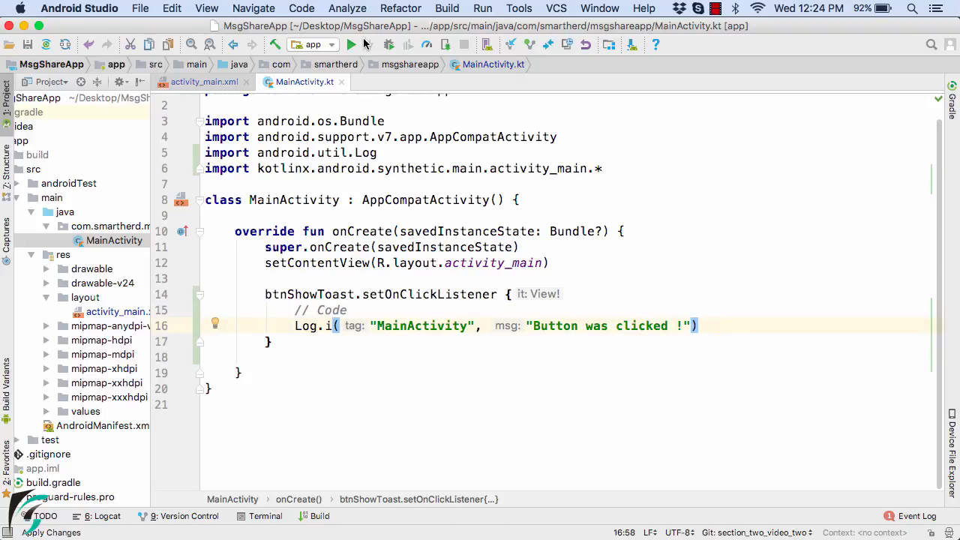
- Run MsgShareApp with My Pixel as the deployment target and bring the emulator forward
click(351, 45)
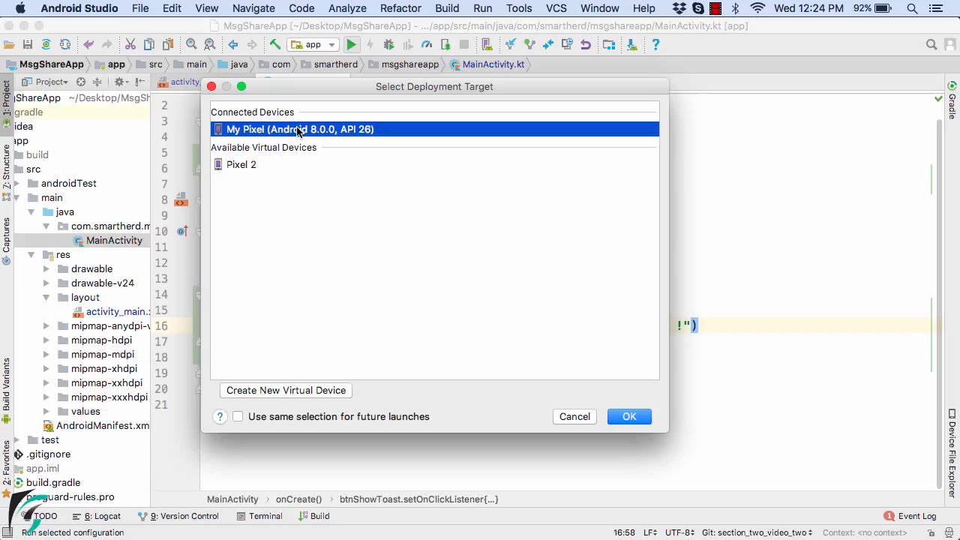
click(628, 417)
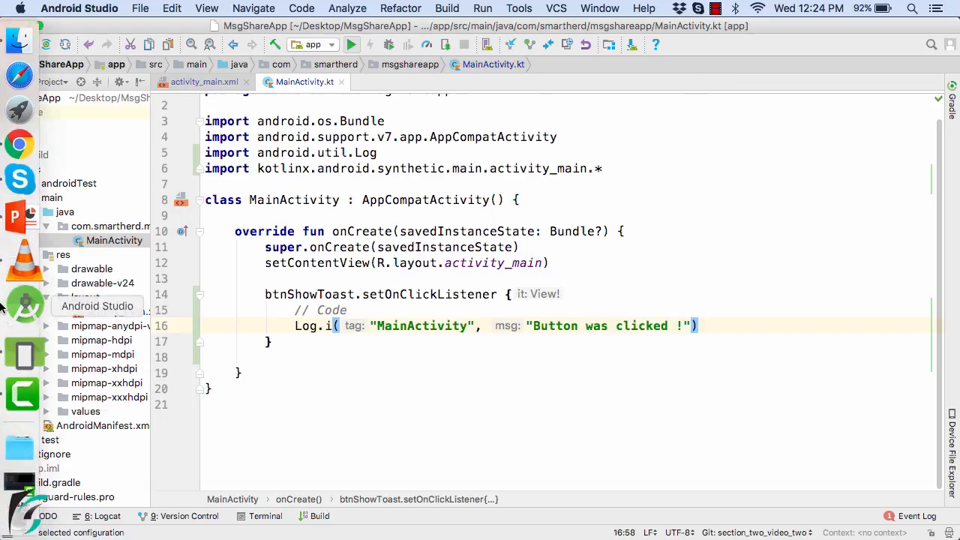
click(351, 43)
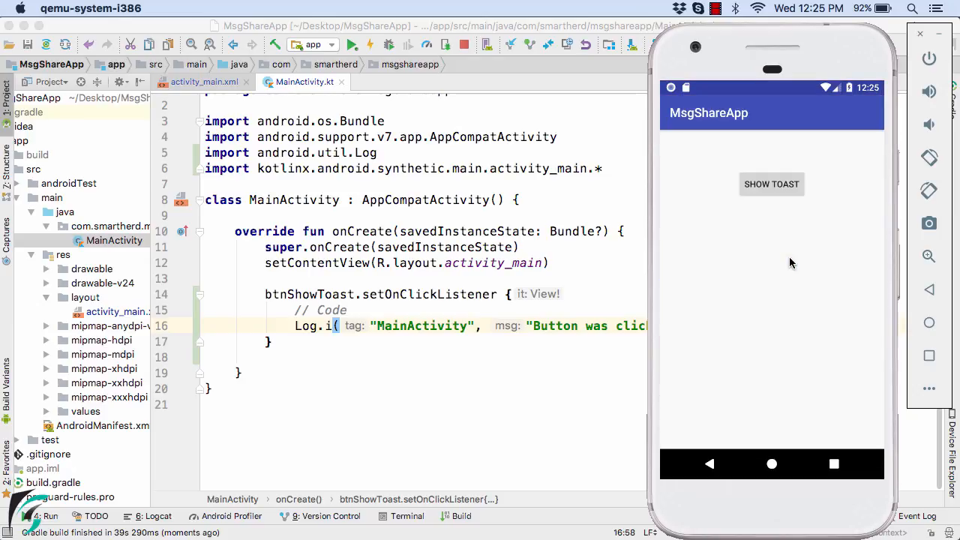
mouse_move(777, 187)
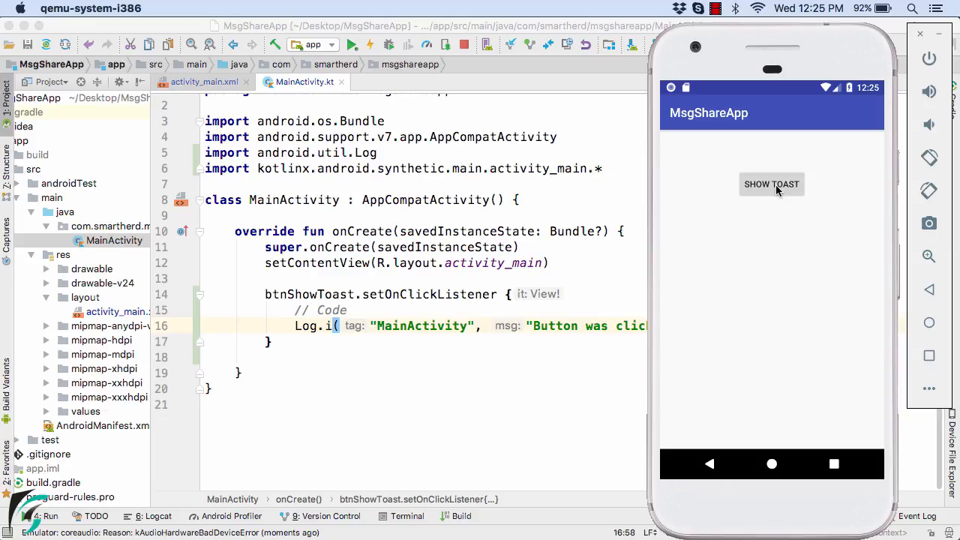
mouse_move(609, 278)
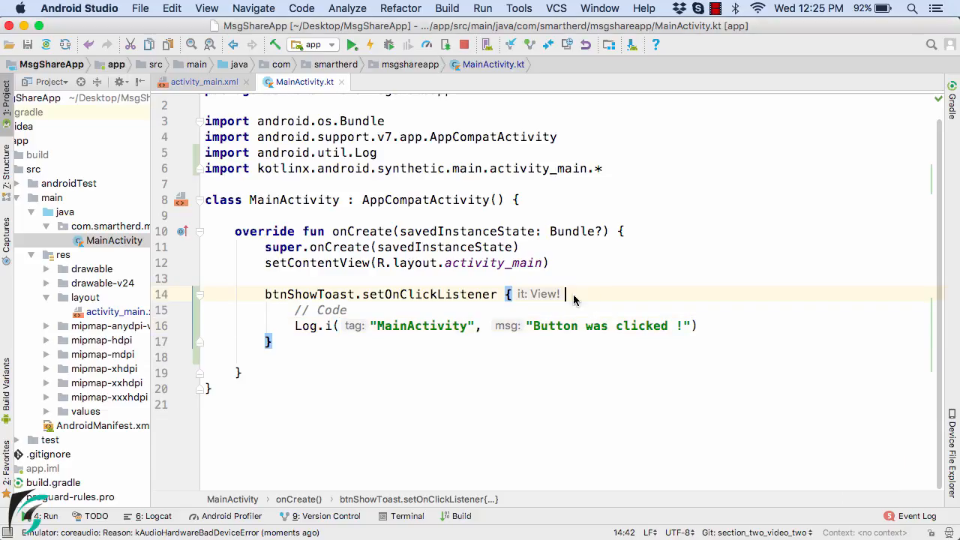
- Filter Logcat by 'MainAc' to view the MainActivity click log entries, then return to MainActivity.kt
double_click(309, 292)
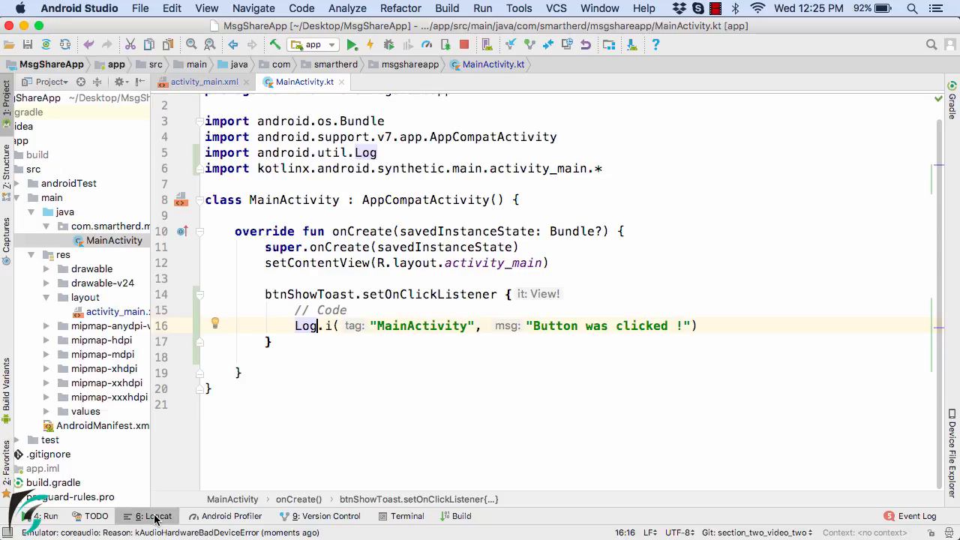
click(159, 516)
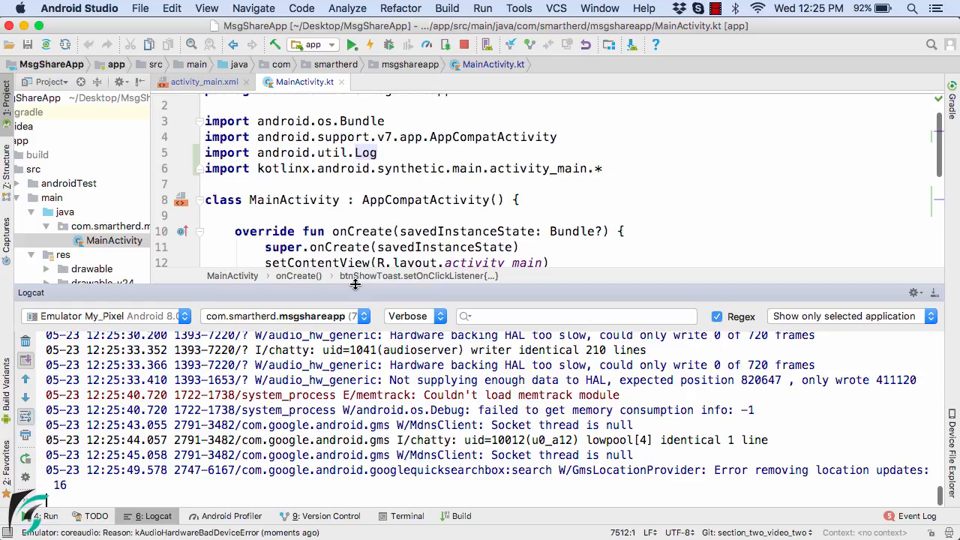
click(573, 316)
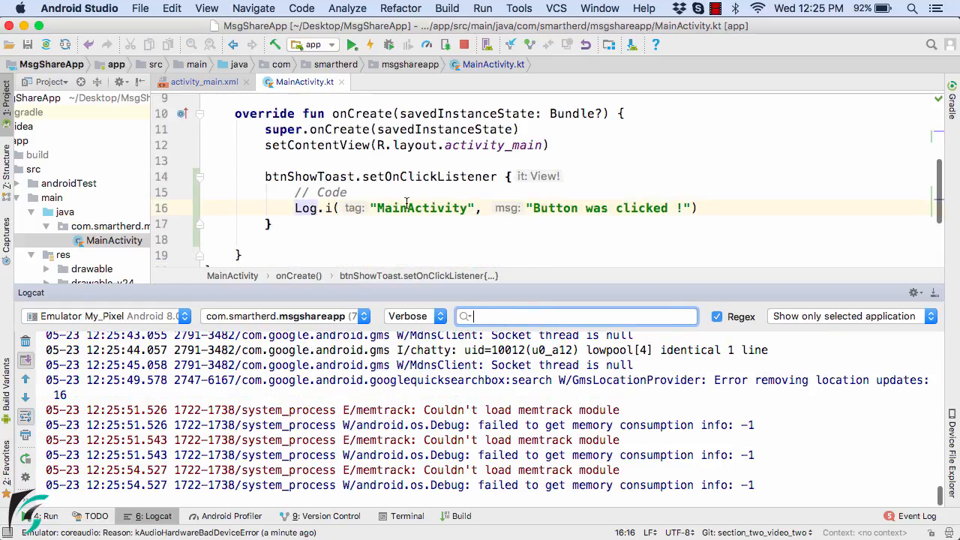
text(M)
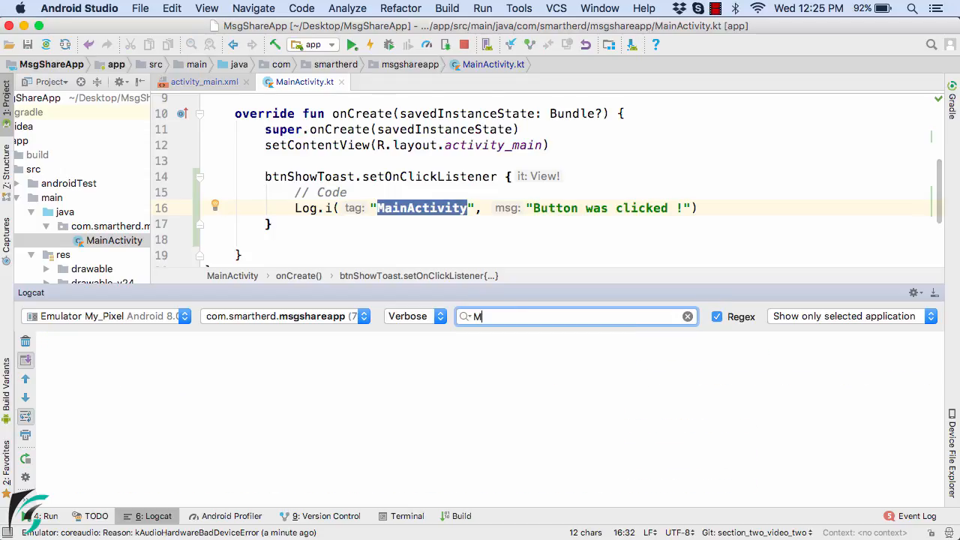
text(ainAc)
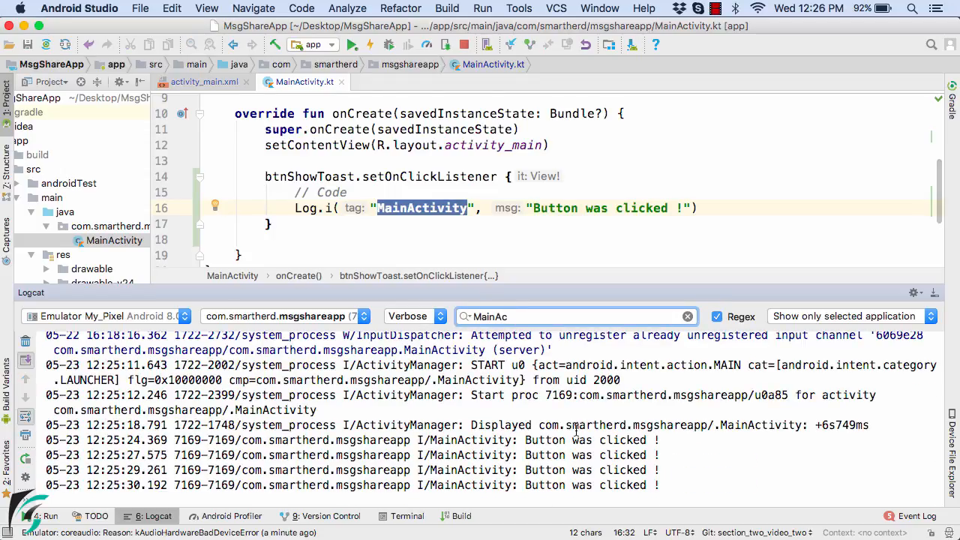
double_click(544, 441)
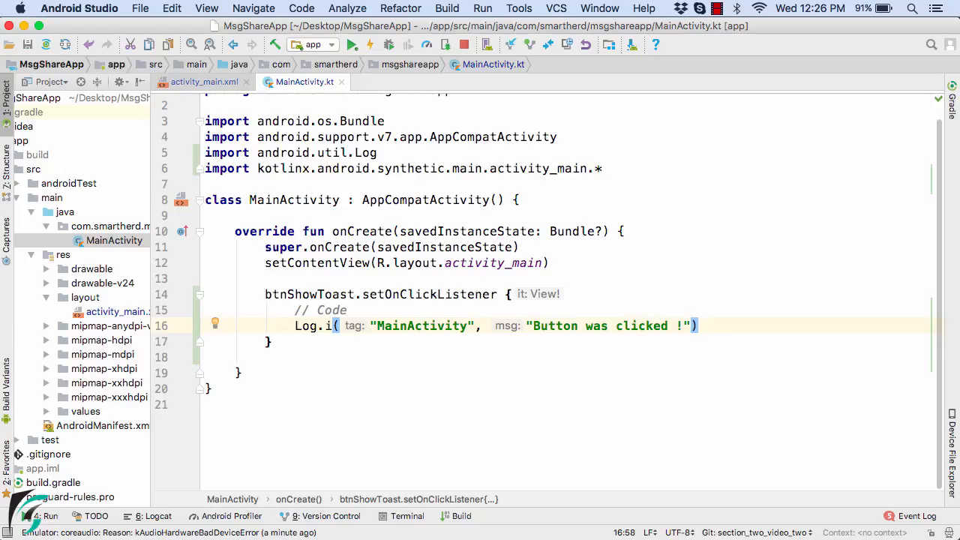
- Add Toast.makeText(this, "Button was clicked !", Toast.LENGTH_SHORT).show() below the log call, importing android.widget.Toast
key(Return)
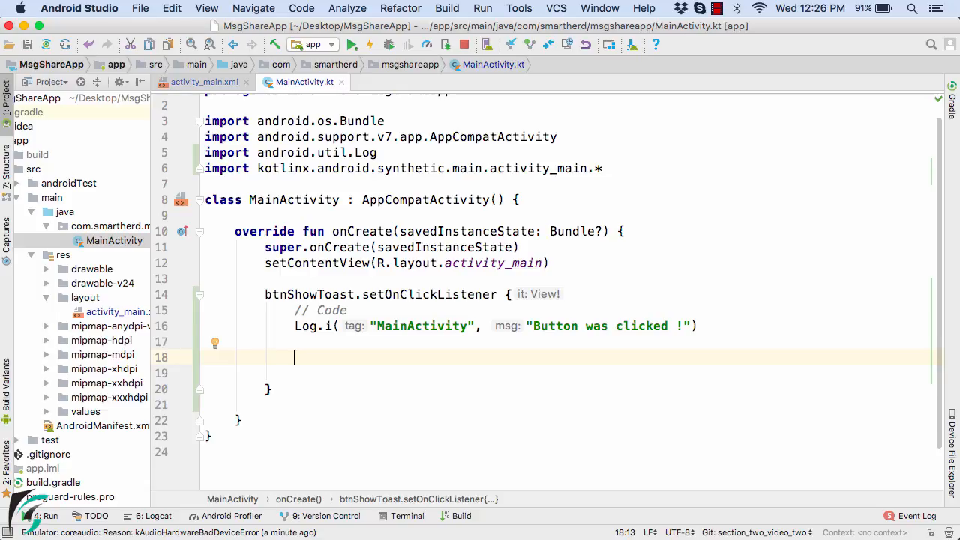
text(T)
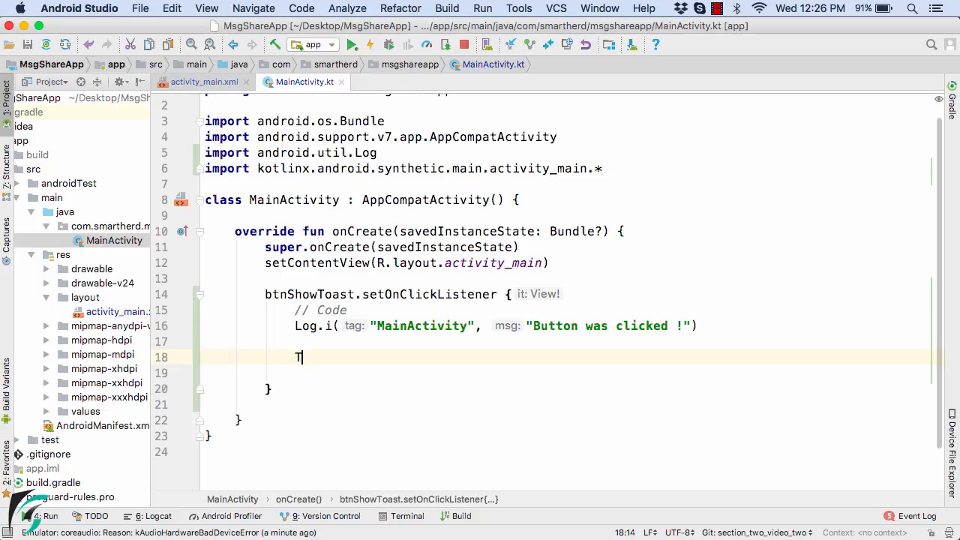
text(oast.makeText()
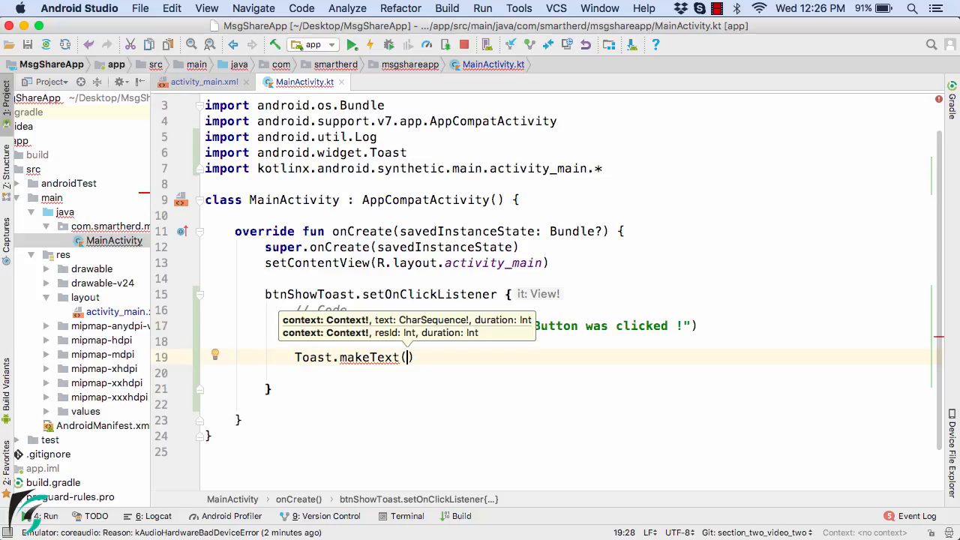
text(MainActivity.this,)
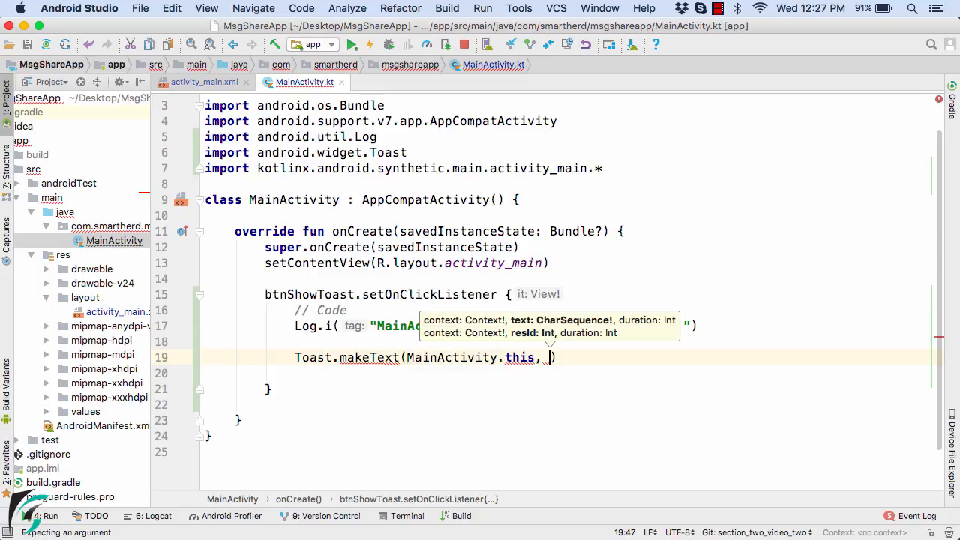
text("Button was clicked !",)
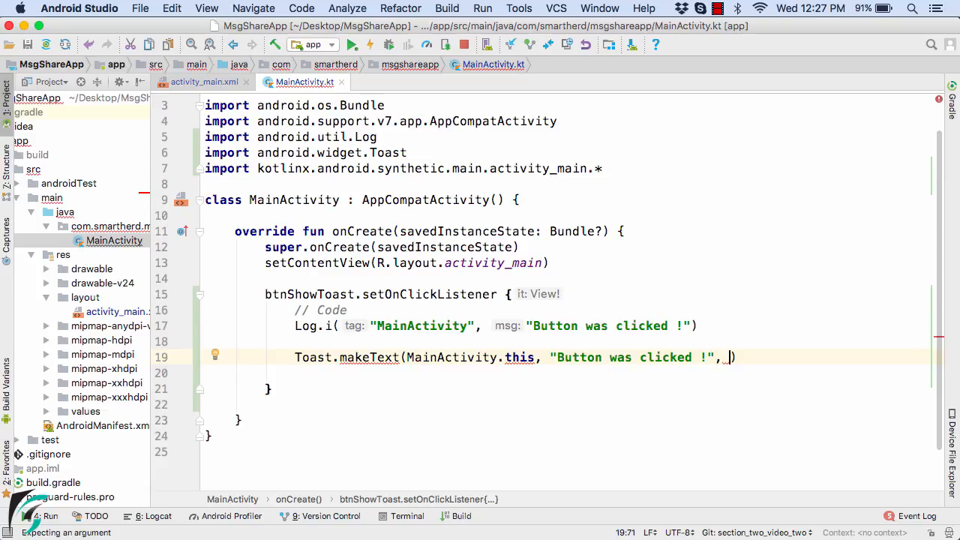
text(T)
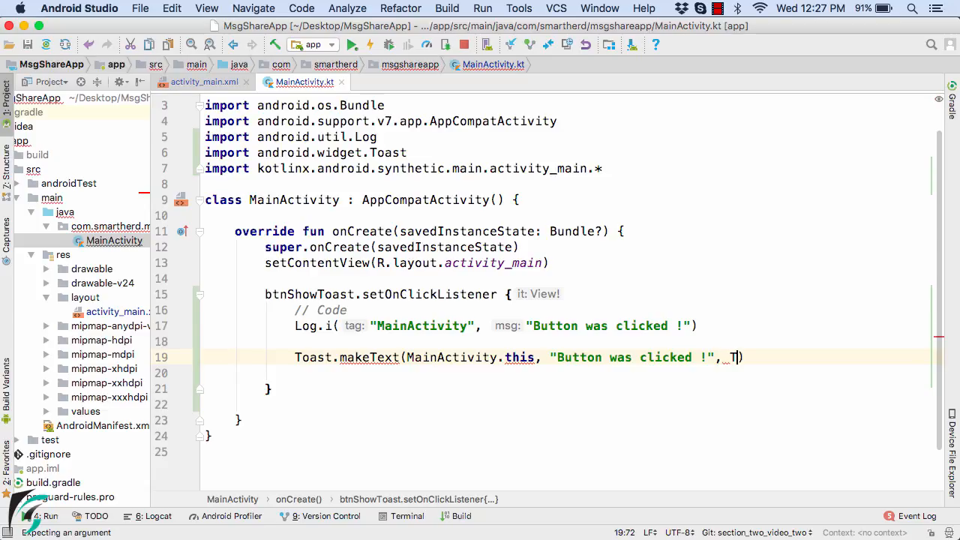
text(oast.LENGTH_SHORT)
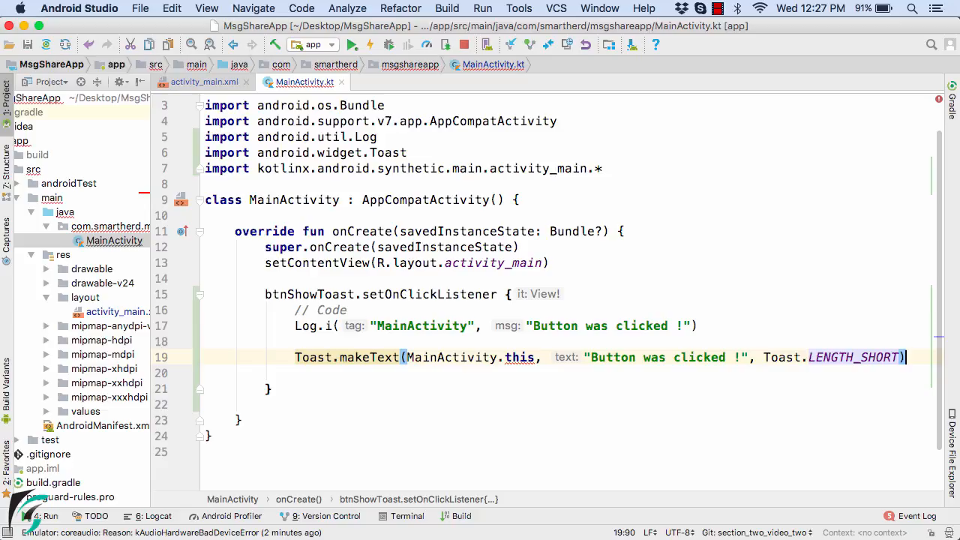
text(.show())
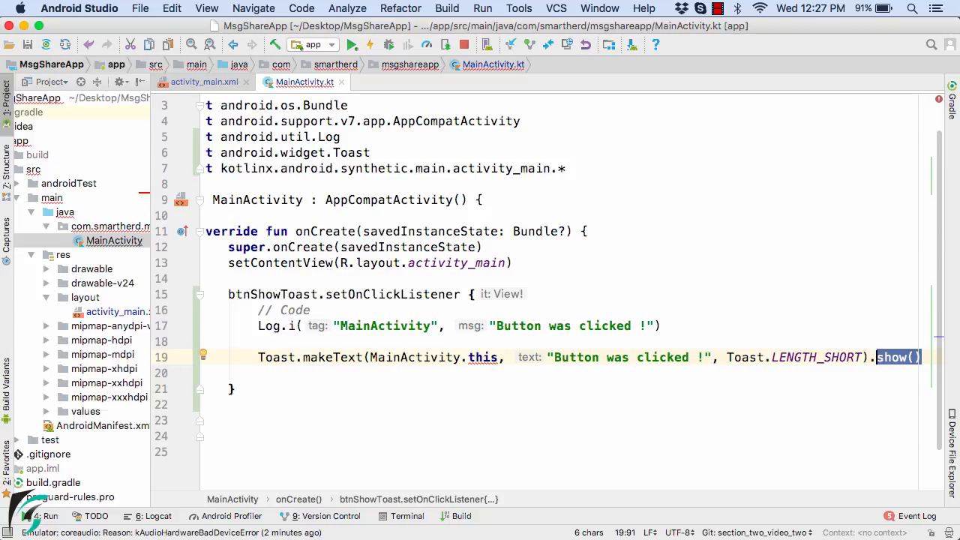
mouse_move(483, 357)
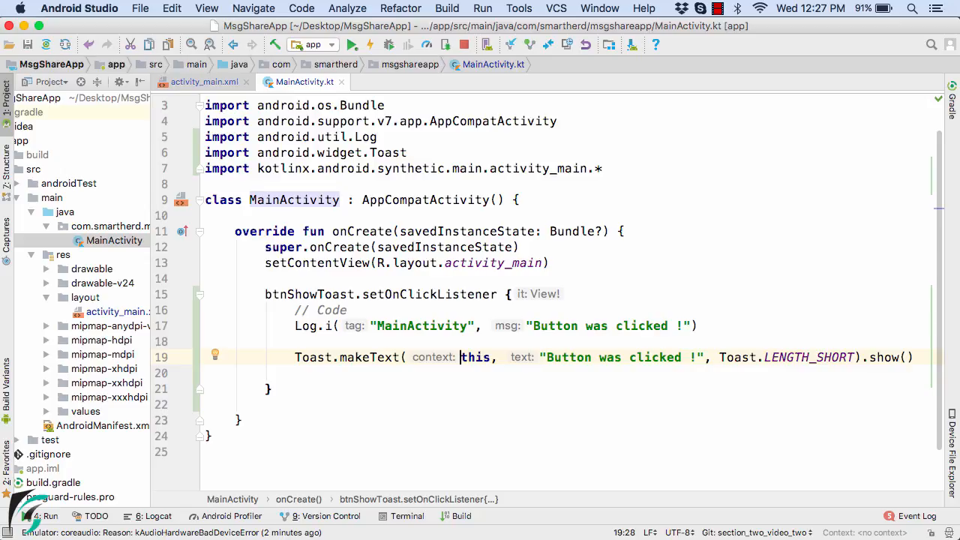
- Run the app on the emulator and tap SHOW TOAST five times to produce toasts and log entries
click(352, 45)
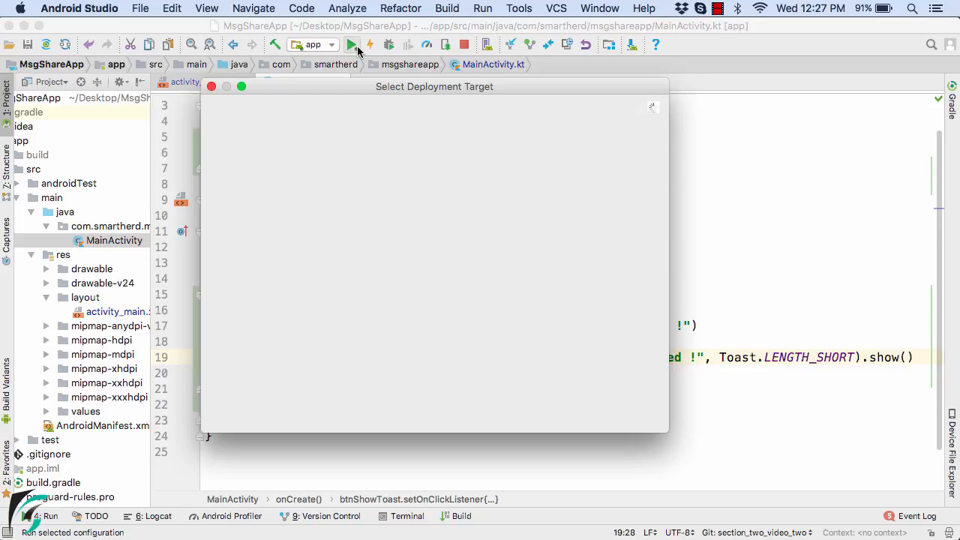
click(353, 45)
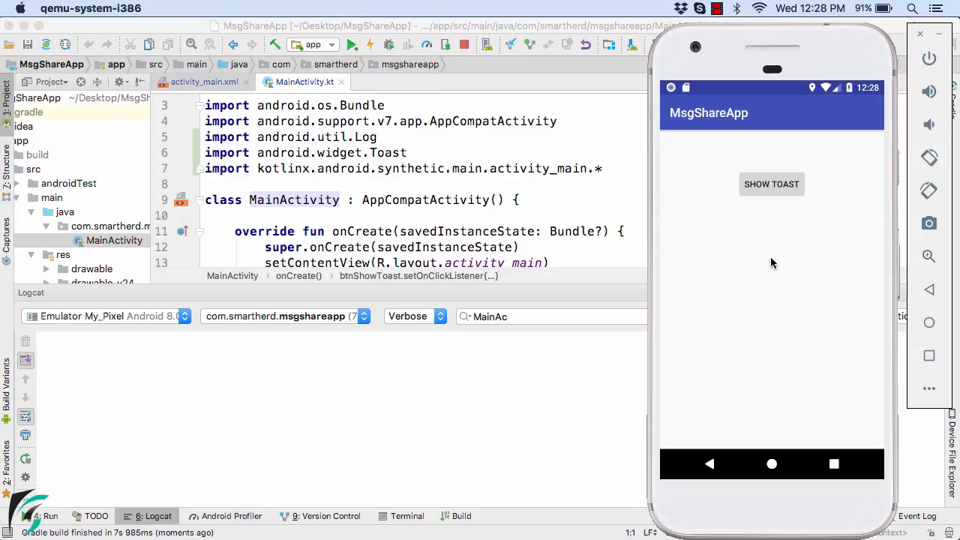
click(772, 183)
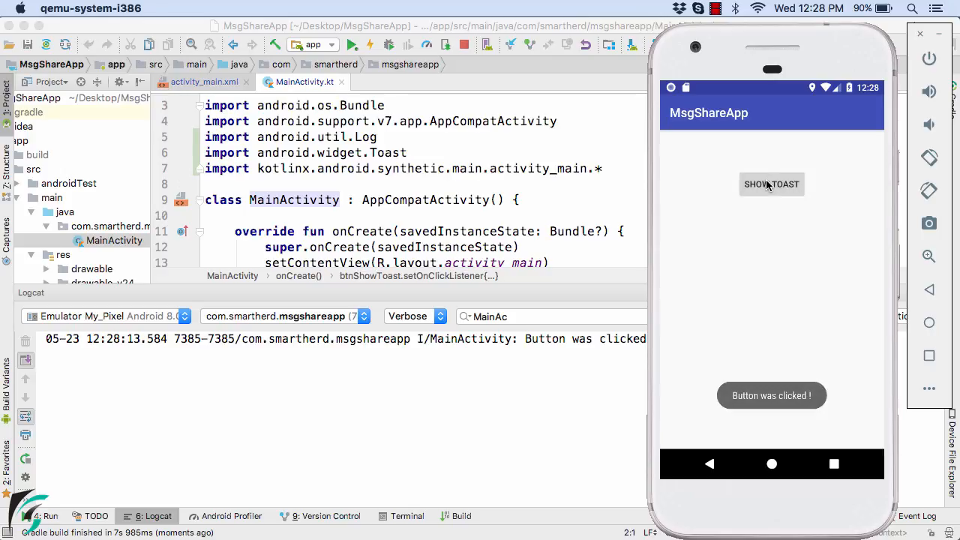
click(771, 183)
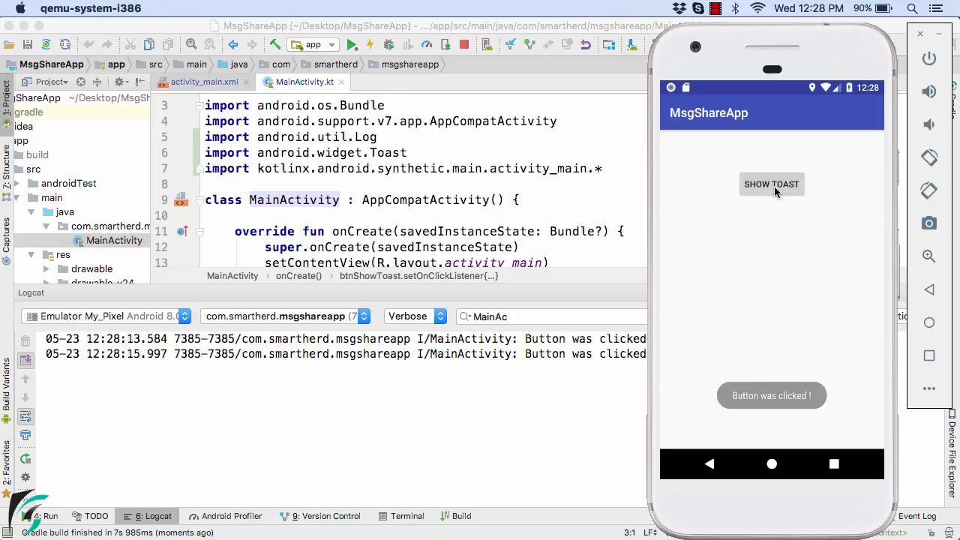
click(771, 183)
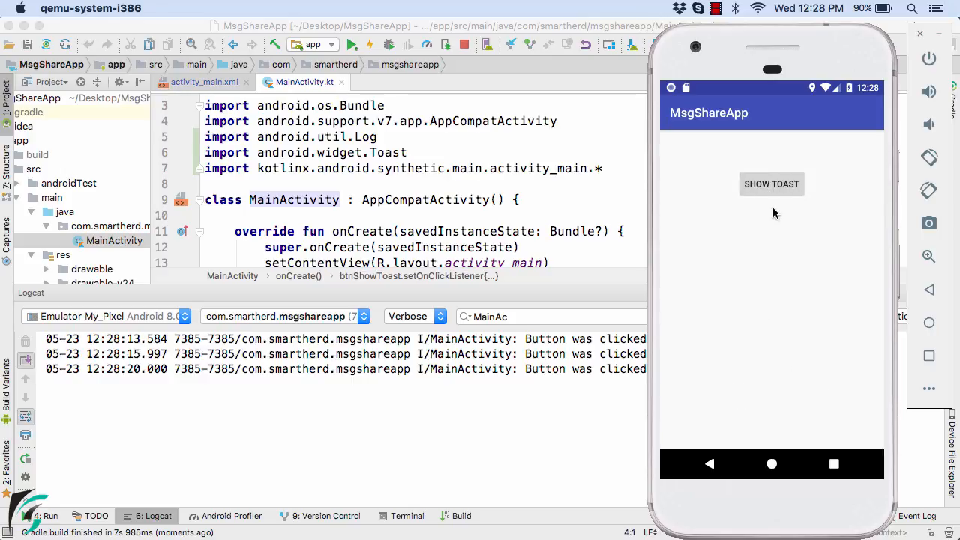
click(771, 183)
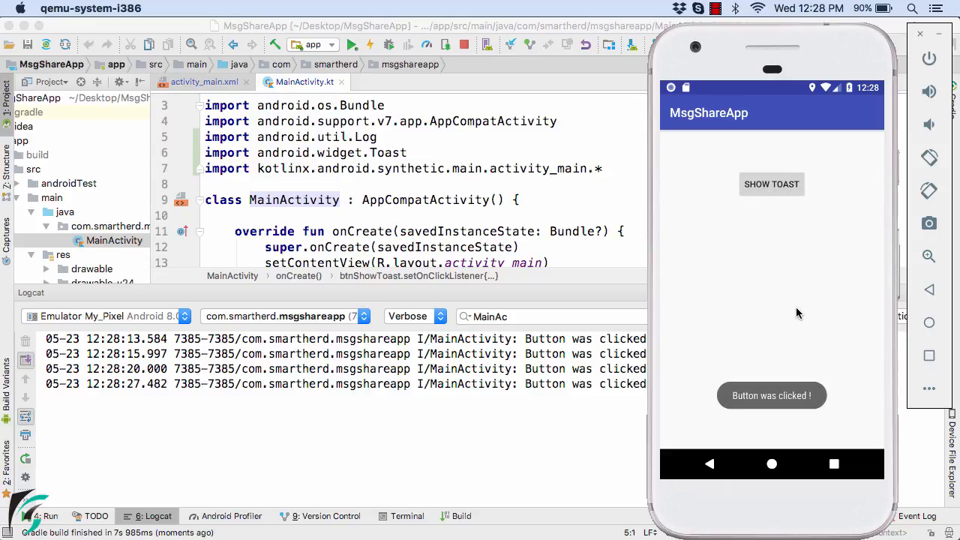
click(771, 183)
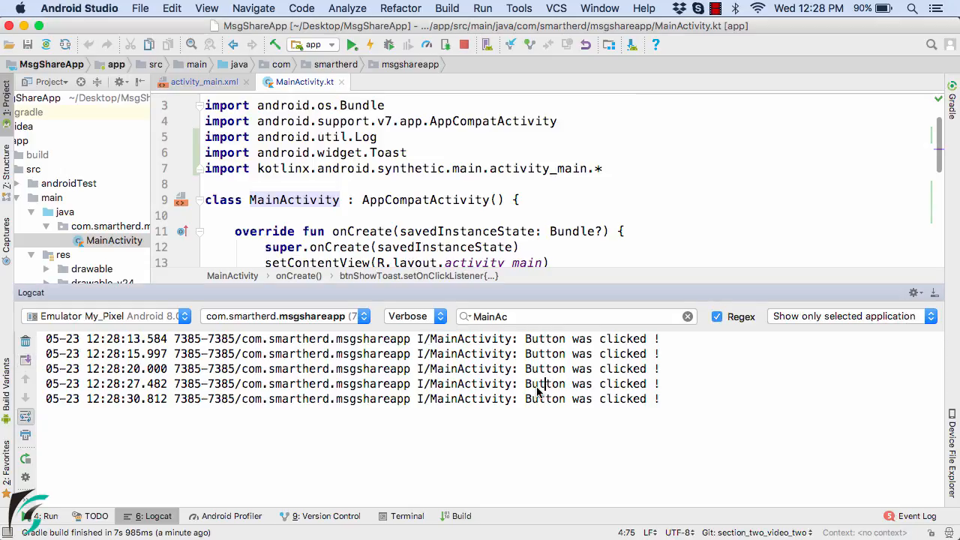
mouse_move(934, 297)
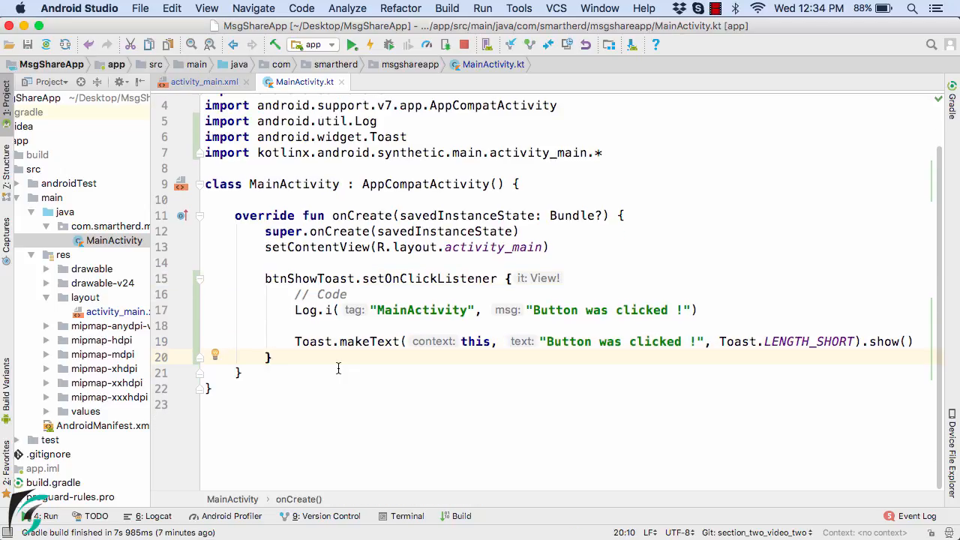
mouse_move(382, 438)
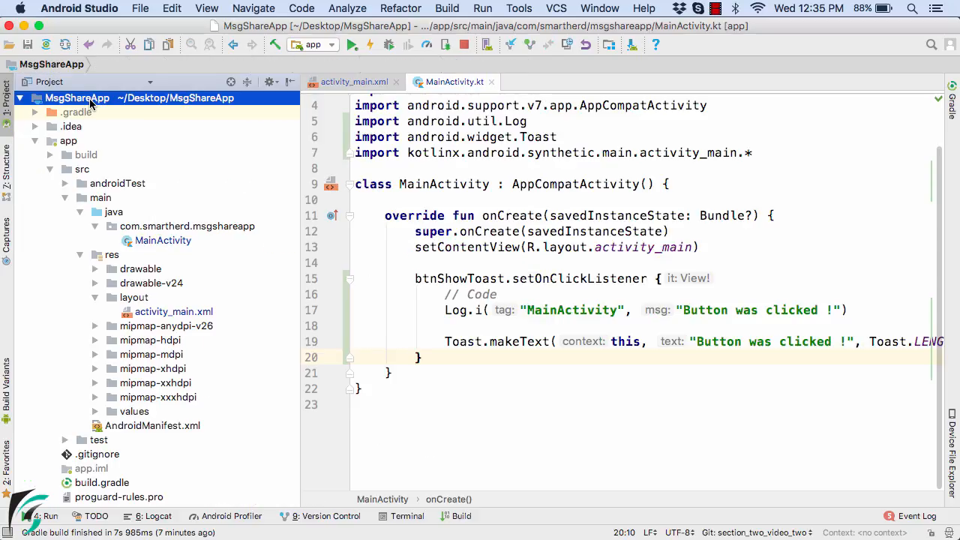
- Commit the project directory via Git with the message 'Section Two, Video Two'
right_click(76, 98)
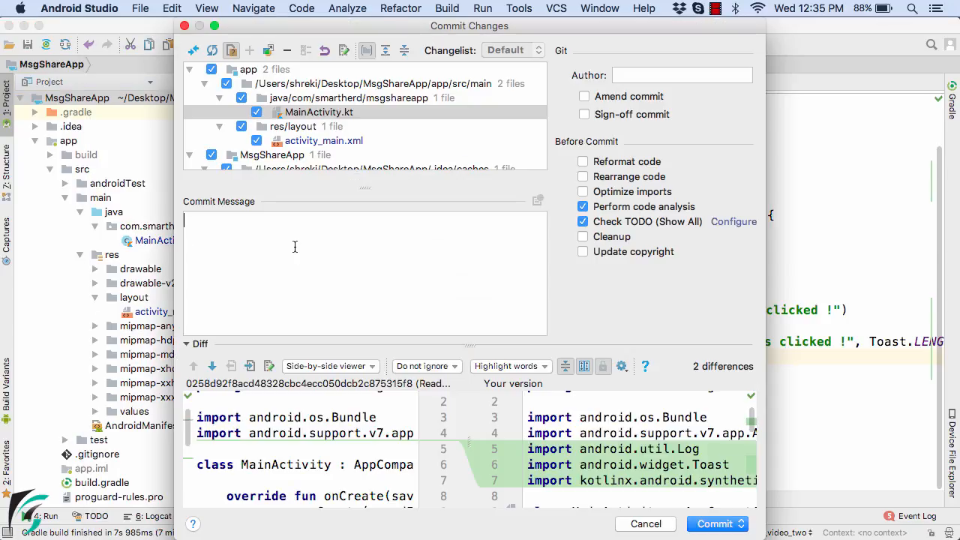
text(Section Two,)
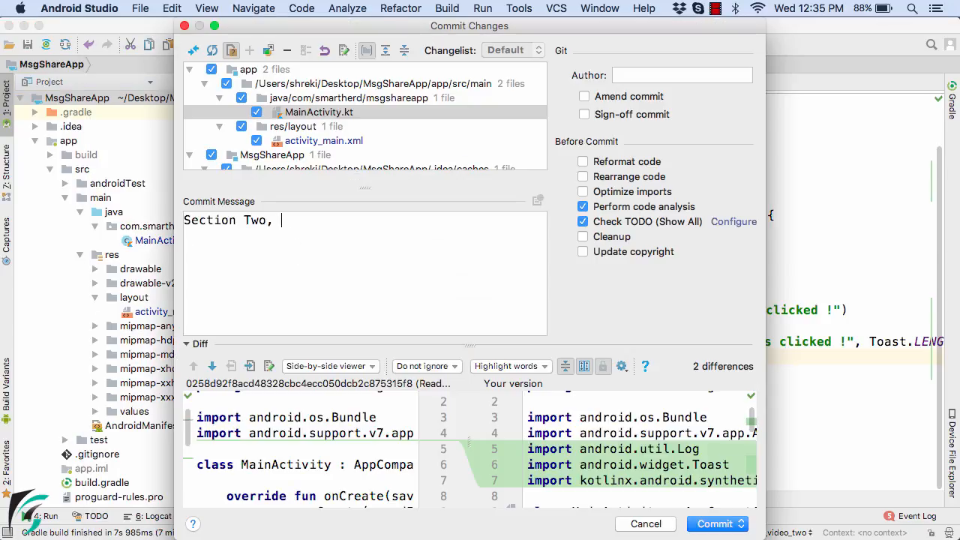
text(Video T)
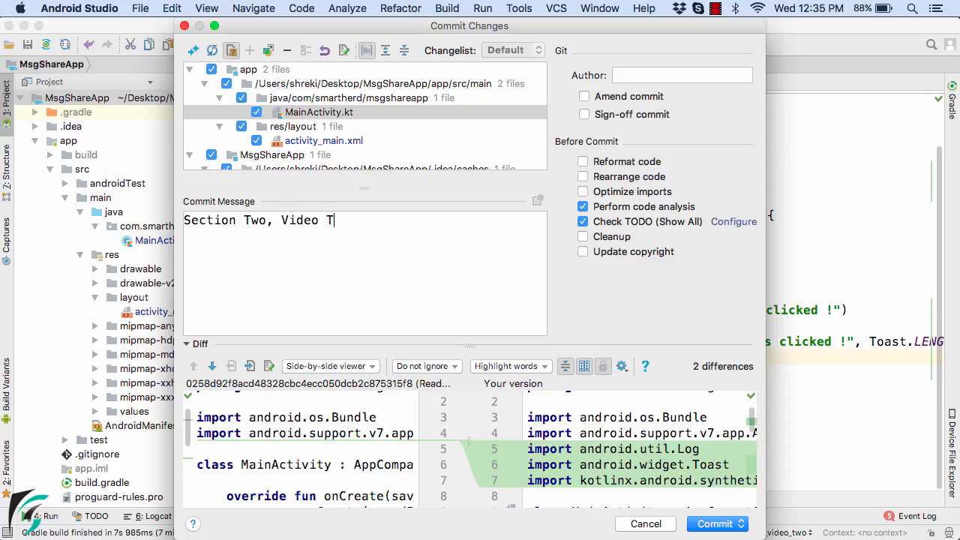
text(wo)
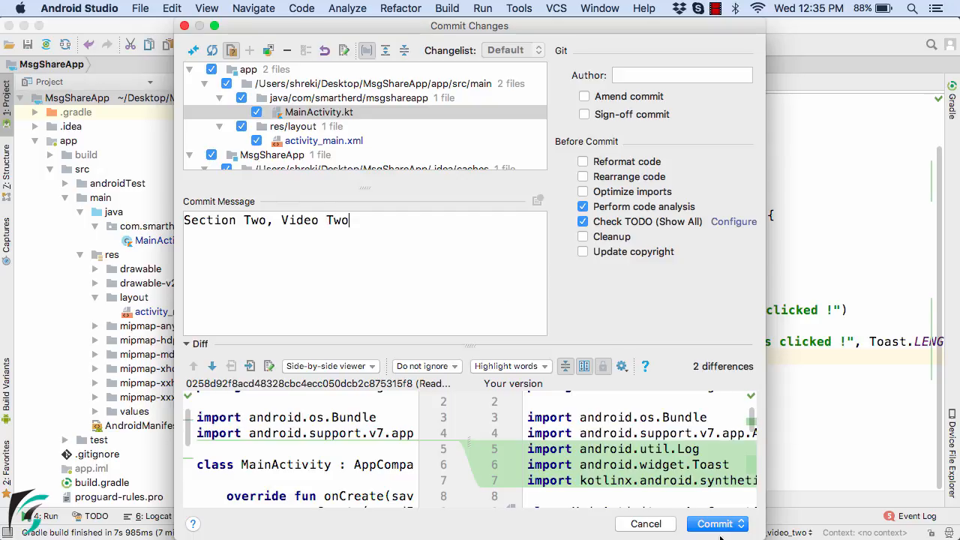
click(743, 523)
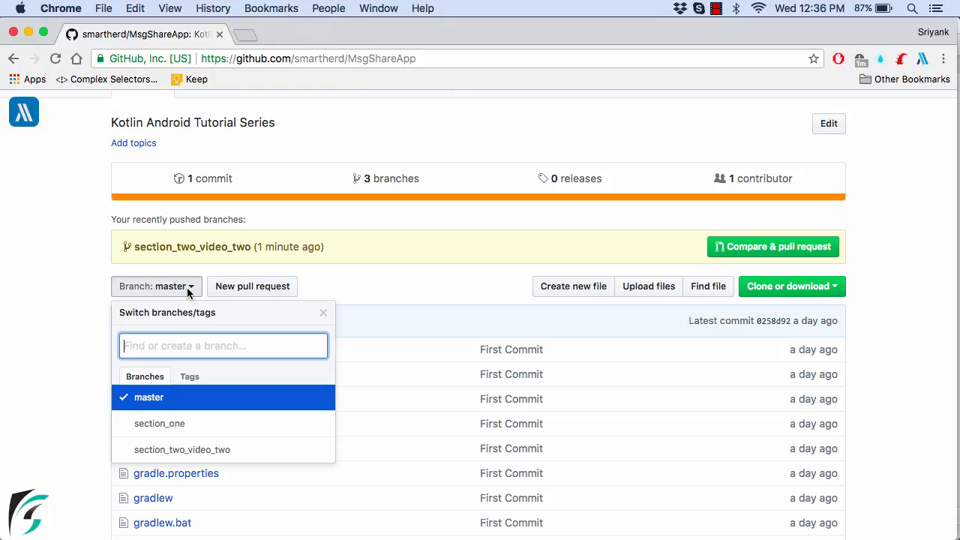
mouse_move(189, 450)
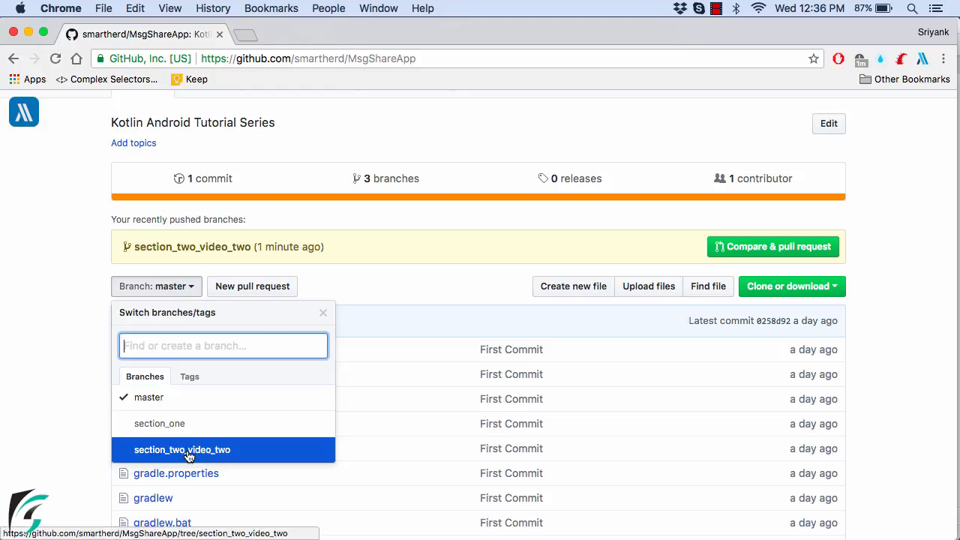
- Switch the GitHub repository view to the section_two_video_two branch and scroll to its file list
click(183, 450)
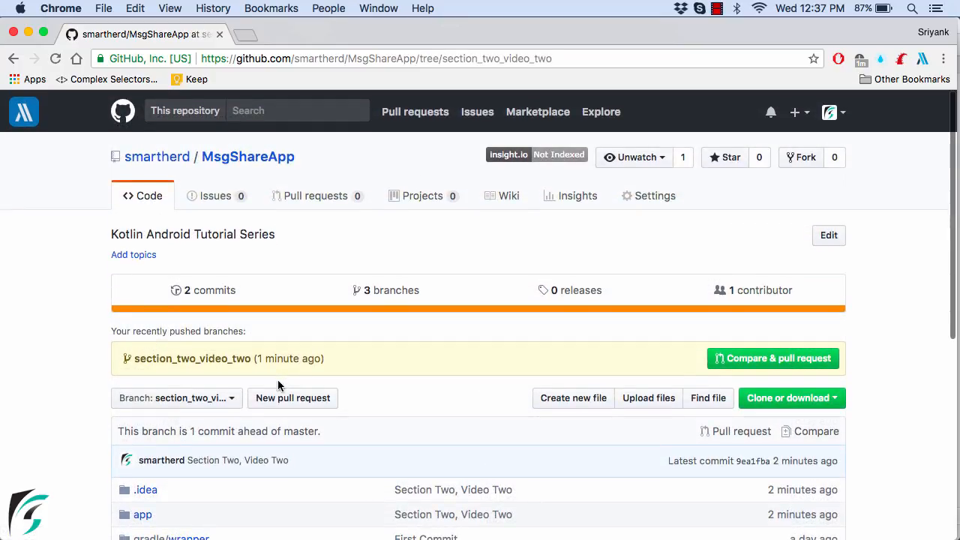
scroll(down, 3)
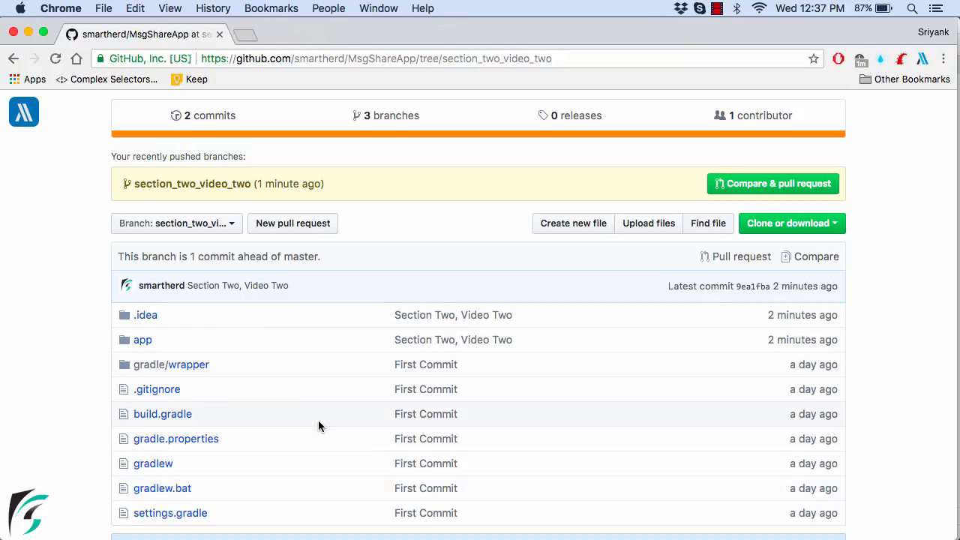